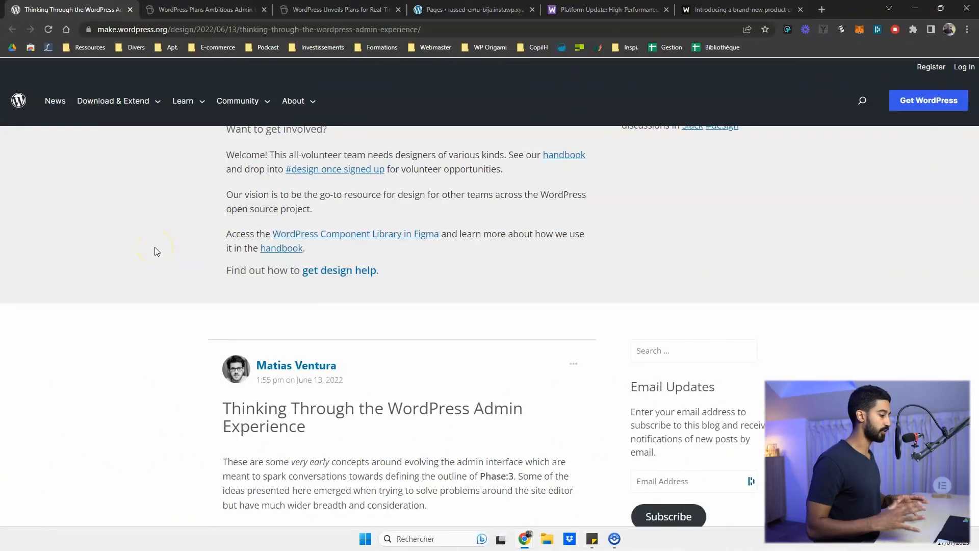
# - Scroll the admin experience post past The Shell and the Canvas to The Home Button video
pyautogui.scroll(-3)
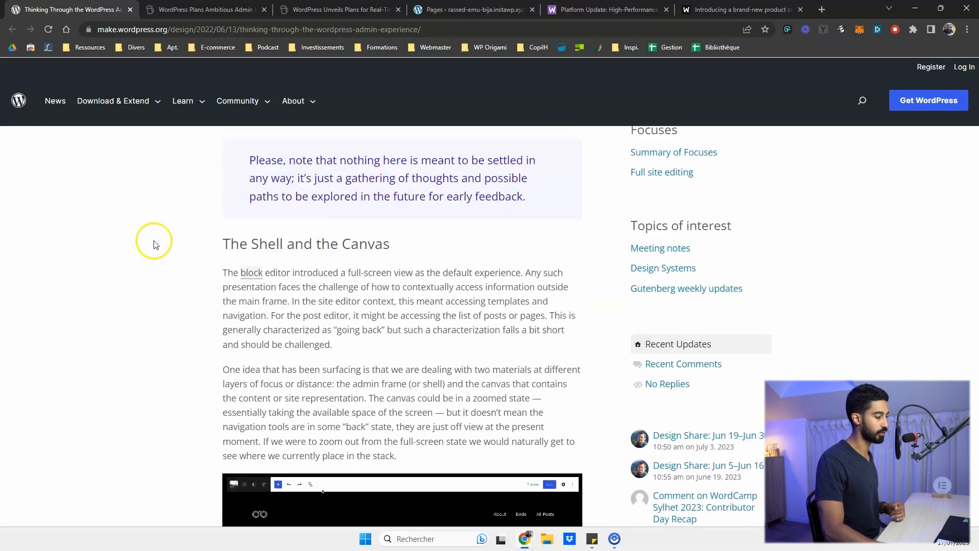
pyautogui.scroll(-3)
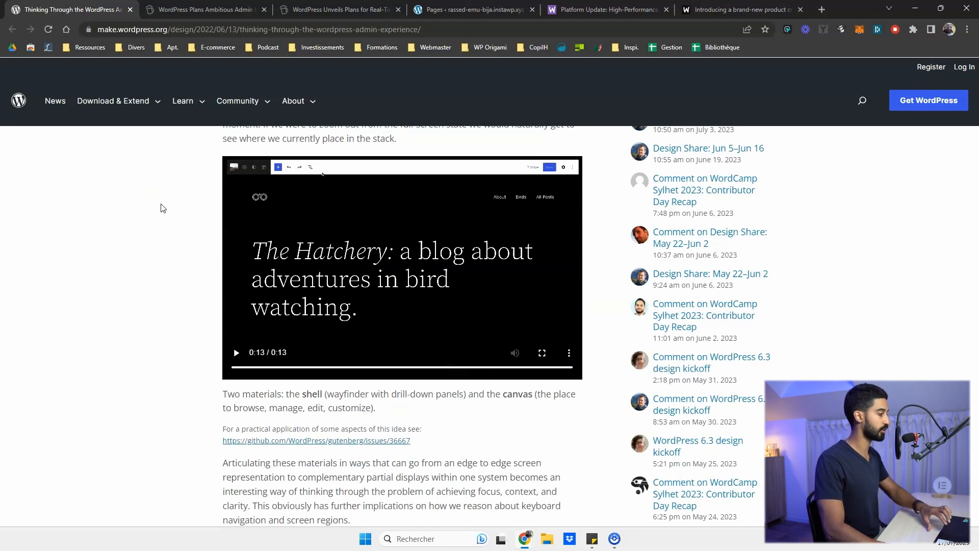
pyautogui.scroll(-3)
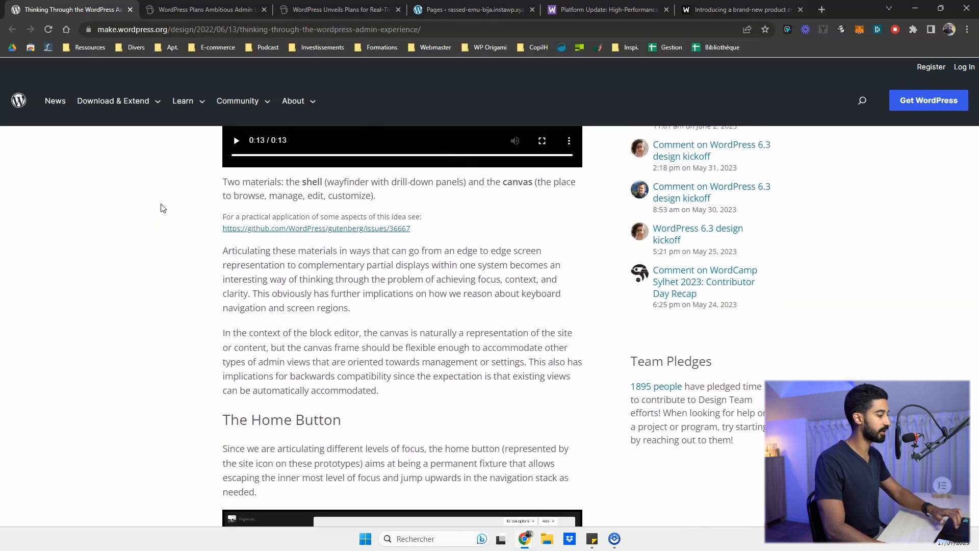
pyautogui.scroll(-3)
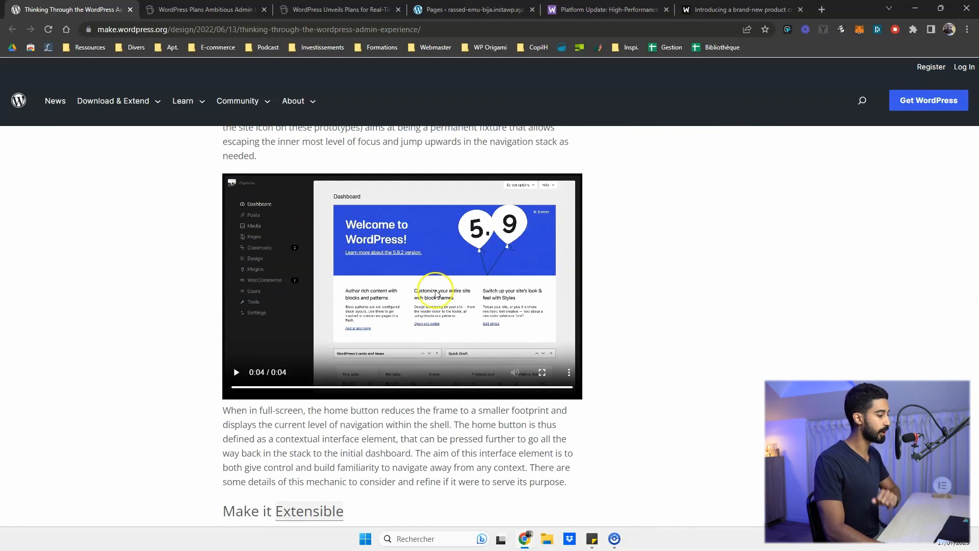
# - Watch the Home Button prototype video full-screen
pyautogui.click(542, 373)
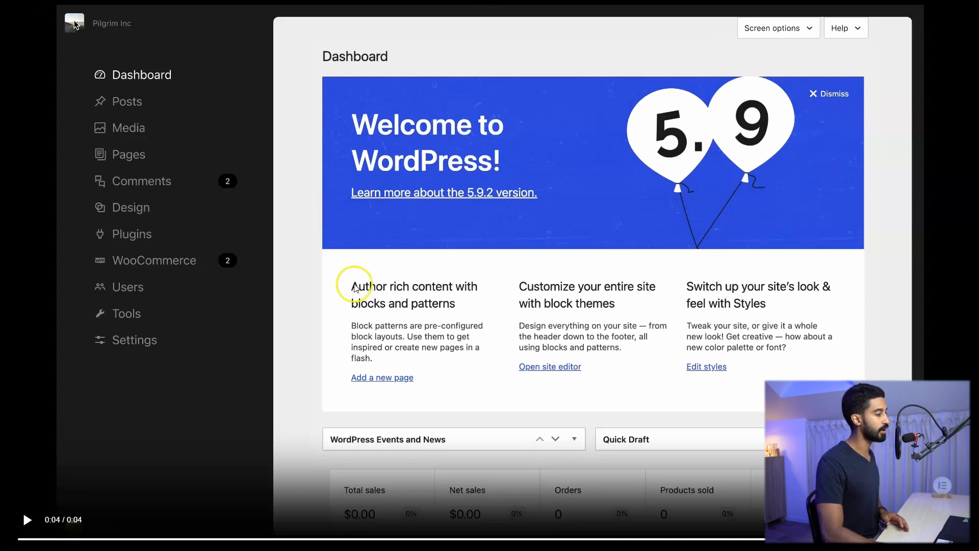
pyautogui.moveTo(313, 245)
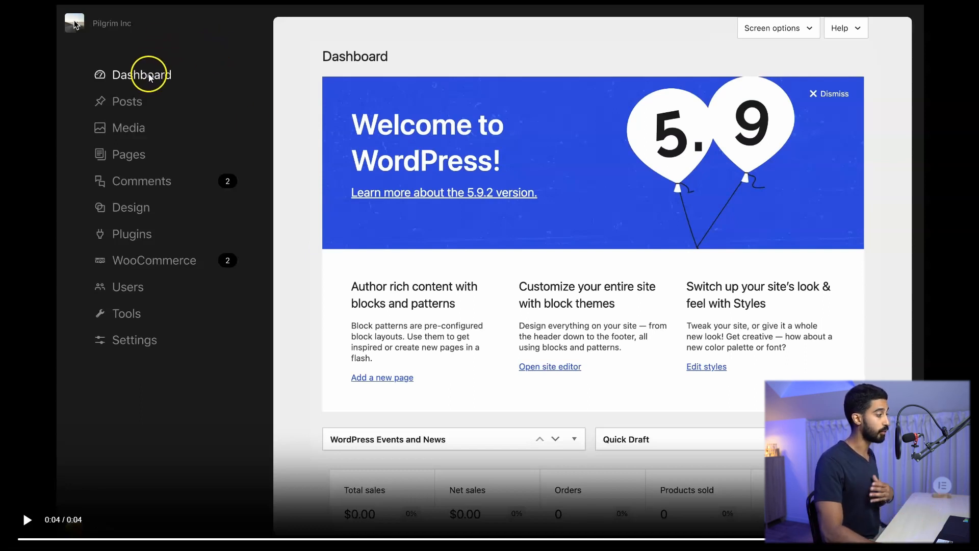
pyautogui.moveTo(166, 131)
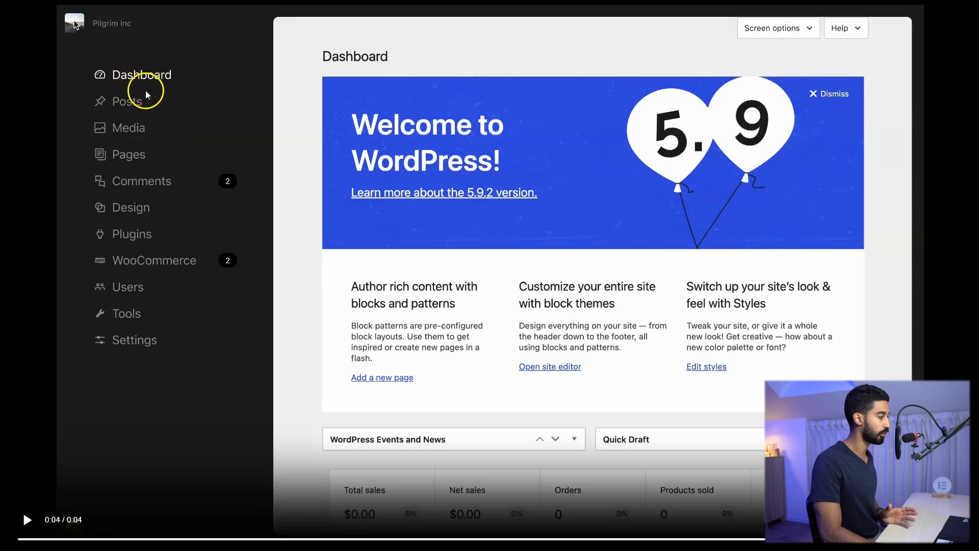
pyautogui.moveTo(160, 282)
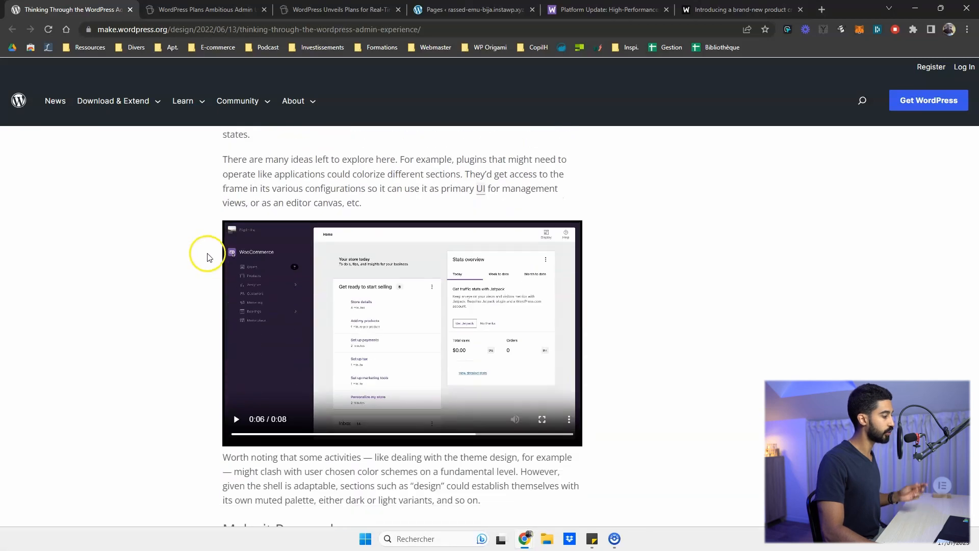
pyautogui.click(542, 420)
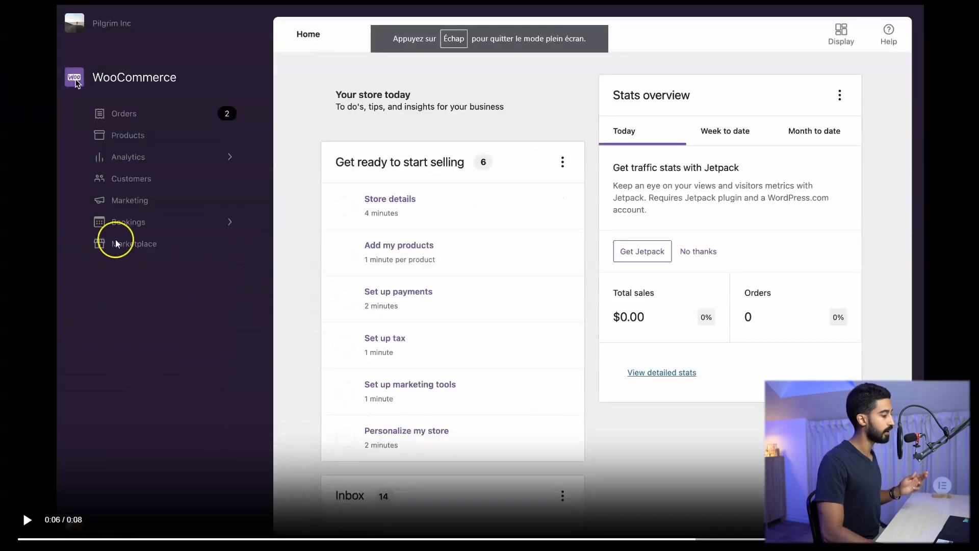
pyautogui.moveTo(196, 67)
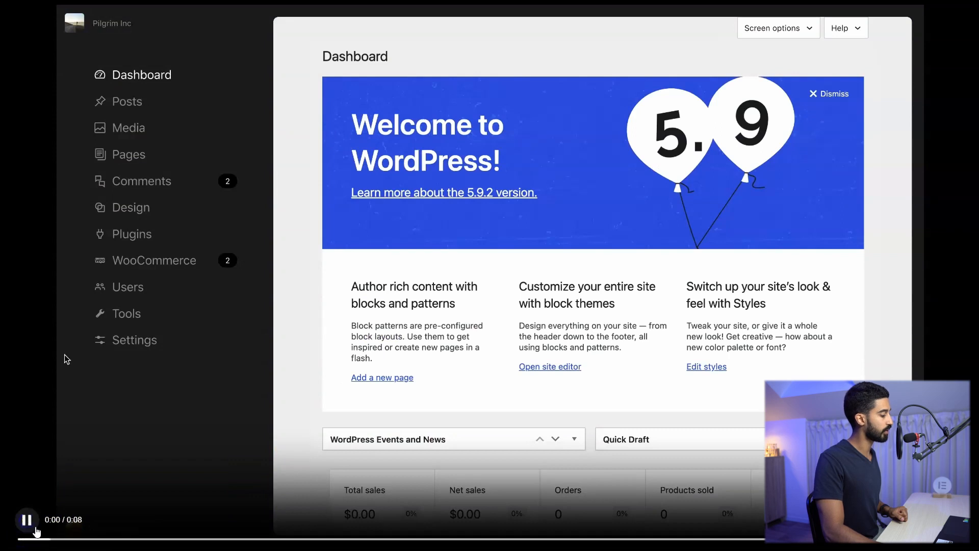
pyautogui.click(154, 260)
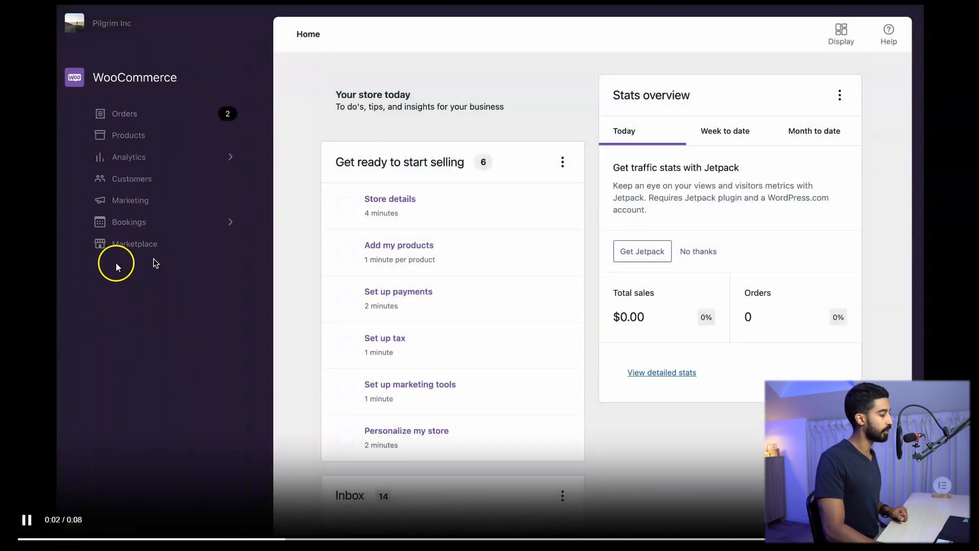
pyautogui.click(129, 157)
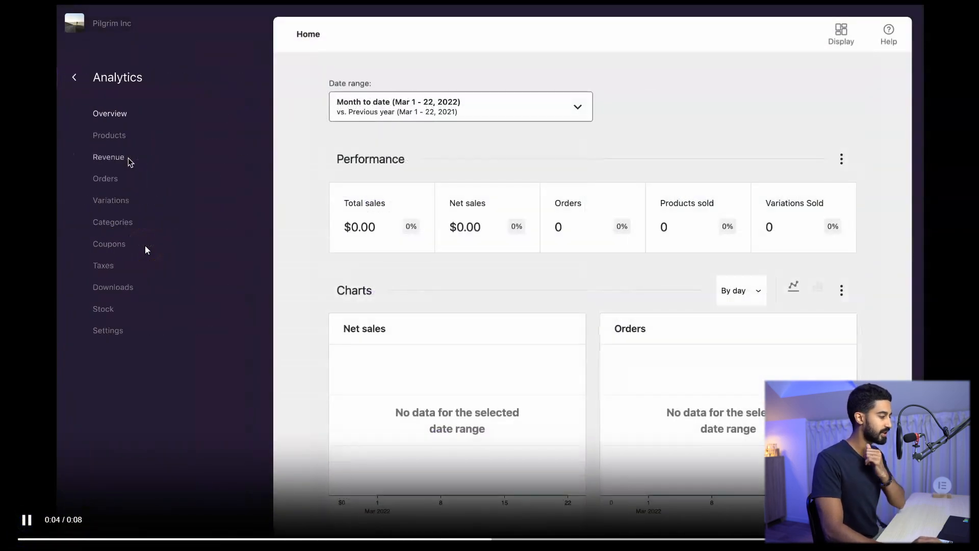
pyautogui.click(74, 76)
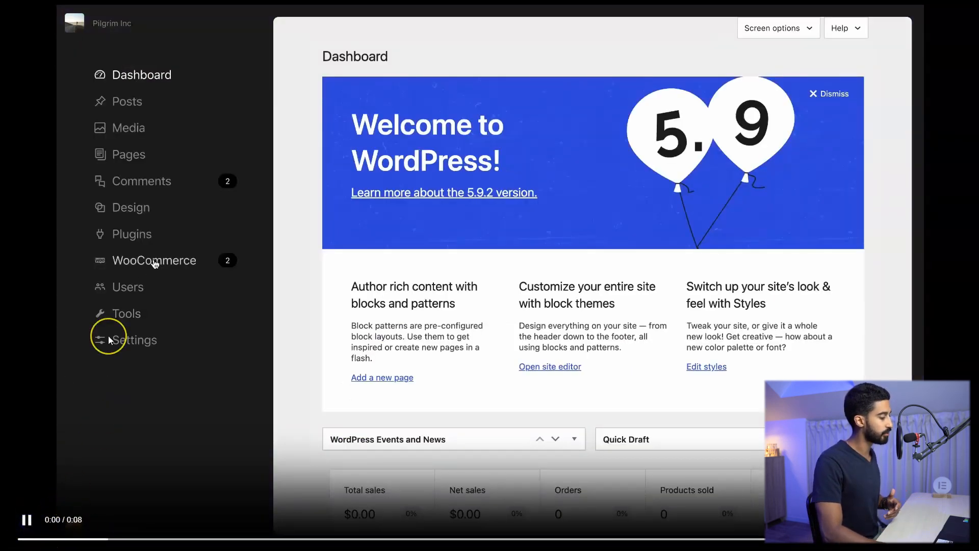
pyautogui.click(154, 260)
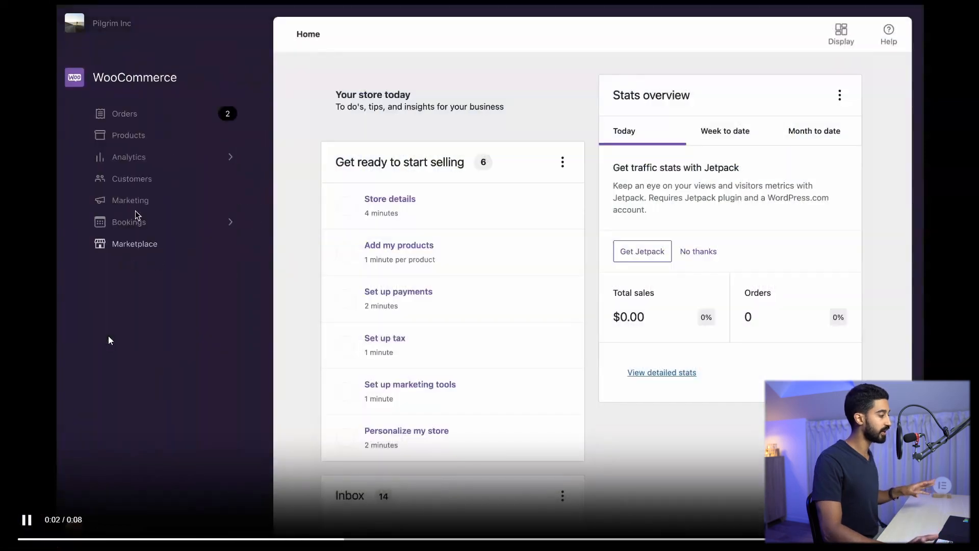
pyautogui.click(129, 157)
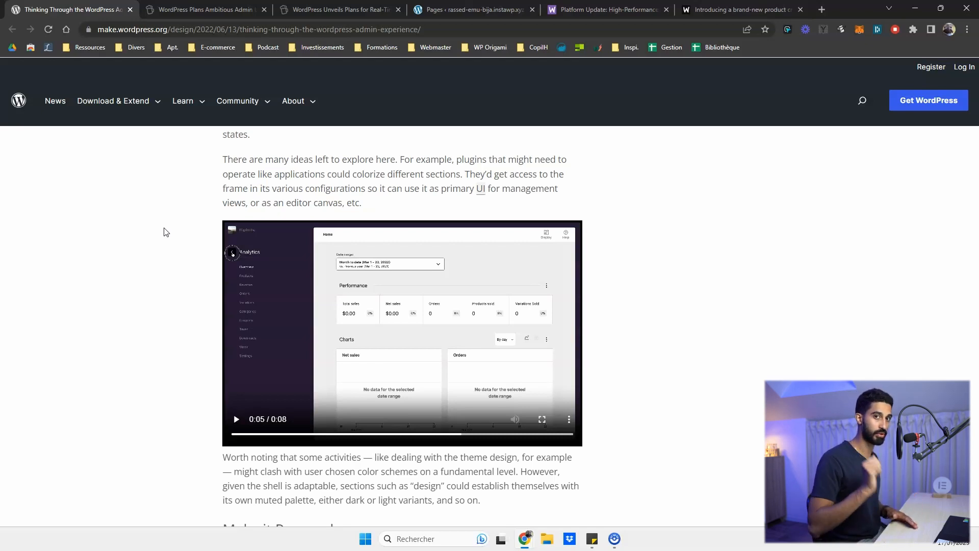
# - Skim the There and Back Again and Search sections, then switch to the WP Tavern admin revamp article
pyautogui.scroll(-3)
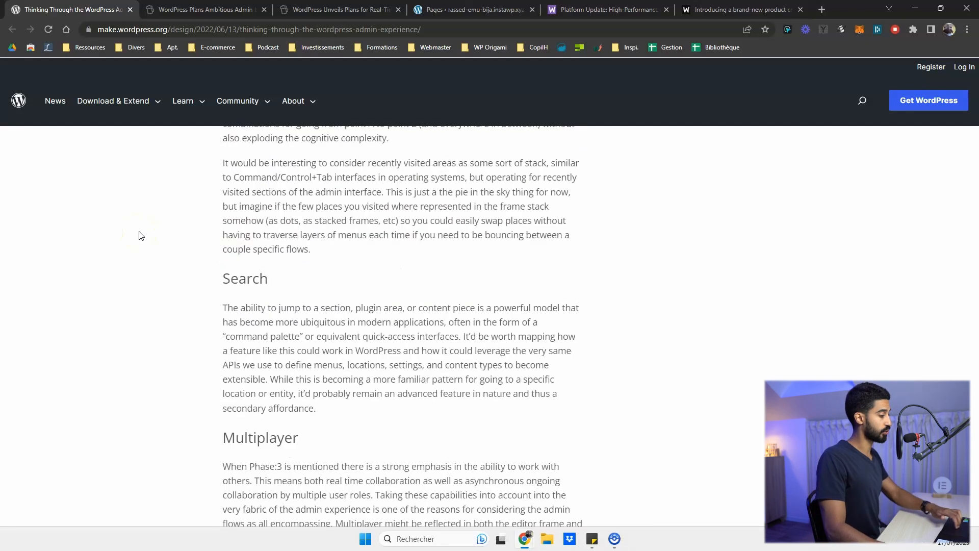
pyautogui.scroll(-3)
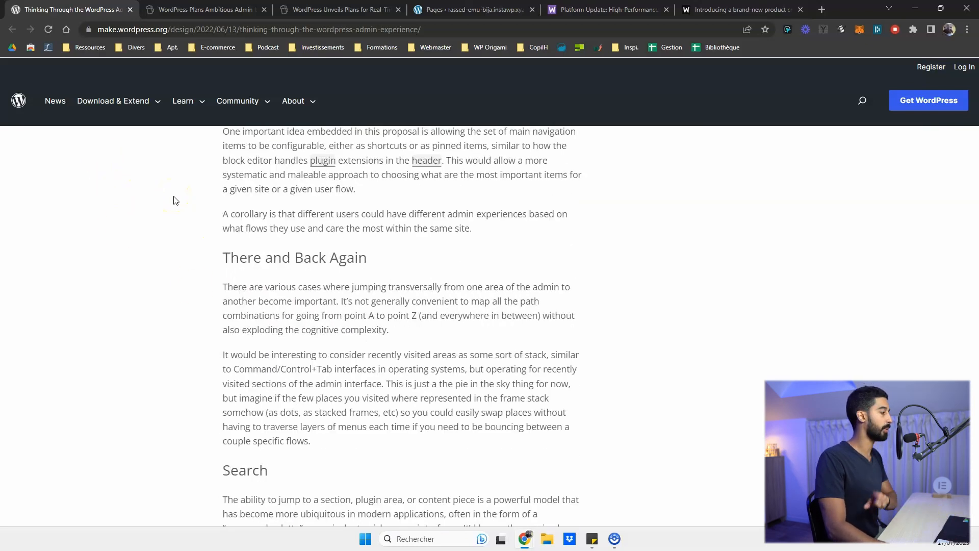
pyautogui.click(206, 9)
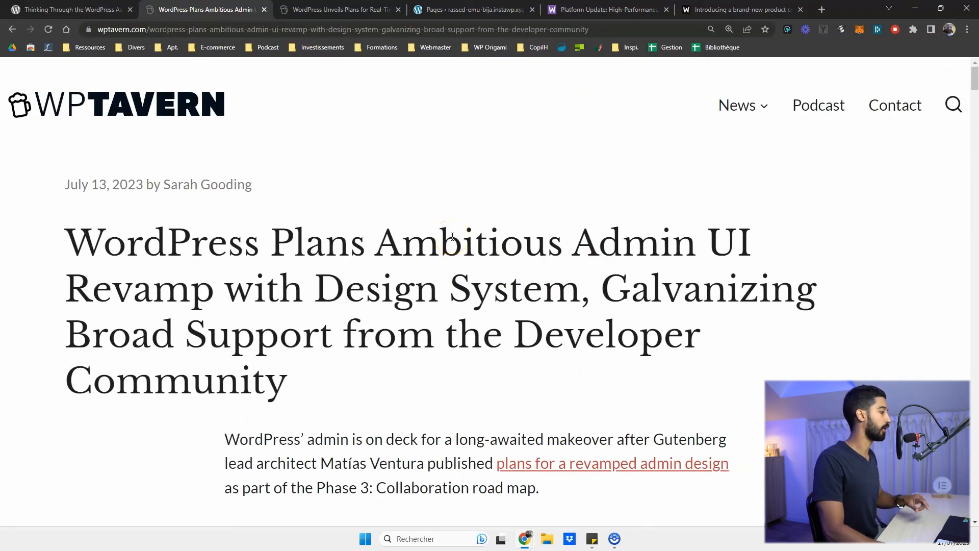
# - Scroll past the Atomic light concept screenshot down to the dark plugin page concept image
pyautogui.scroll(-3)
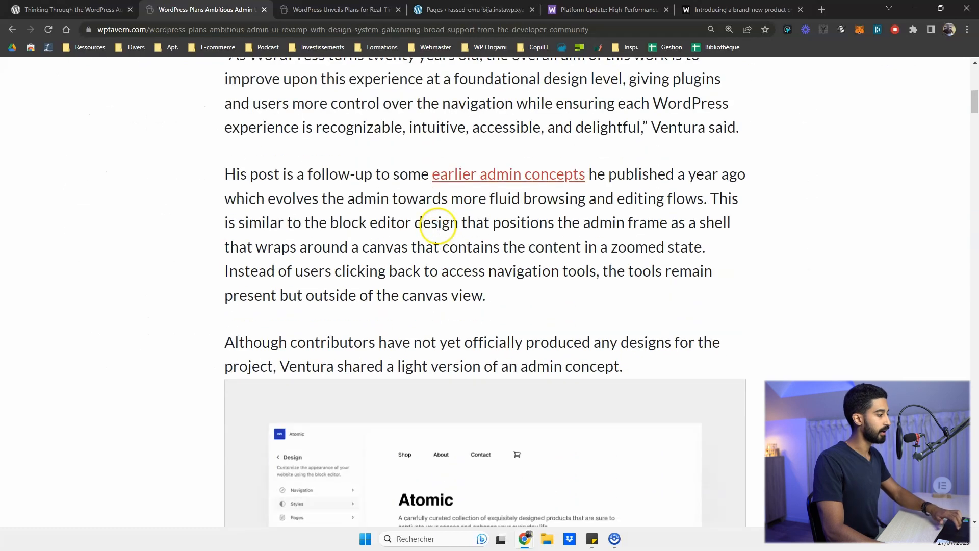
pyautogui.scroll(-3)
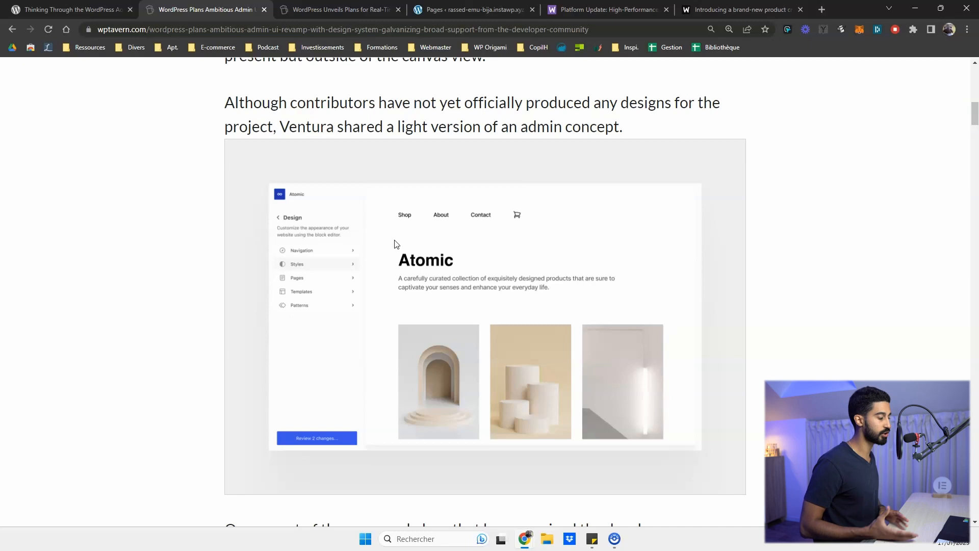
pyautogui.scroll(-3)
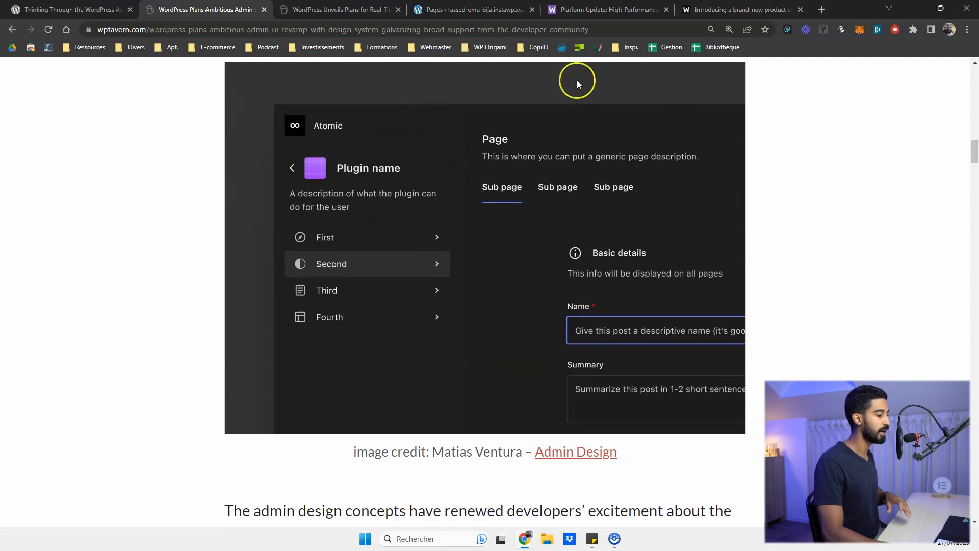
pyautogui.moveTo(462, 117)
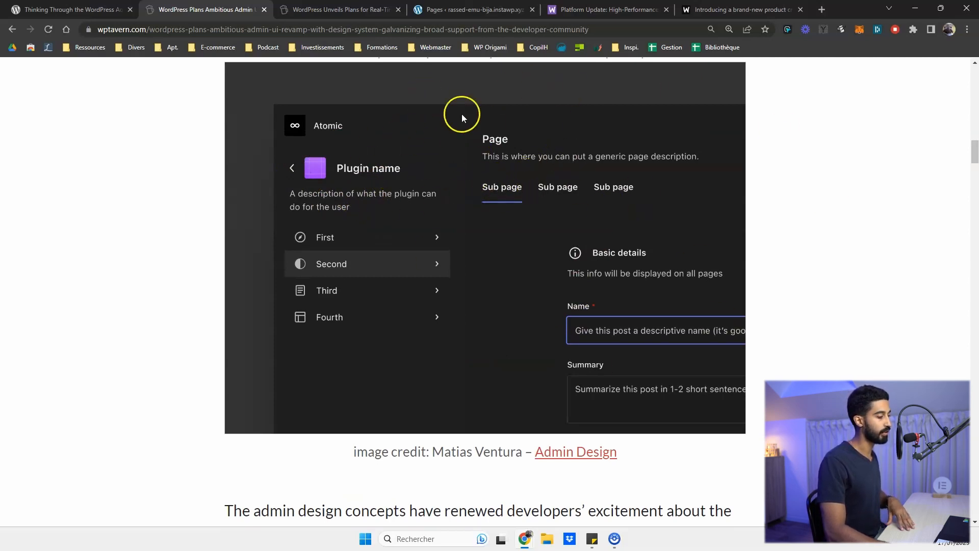
pyautogui.moveTo(617, 202)
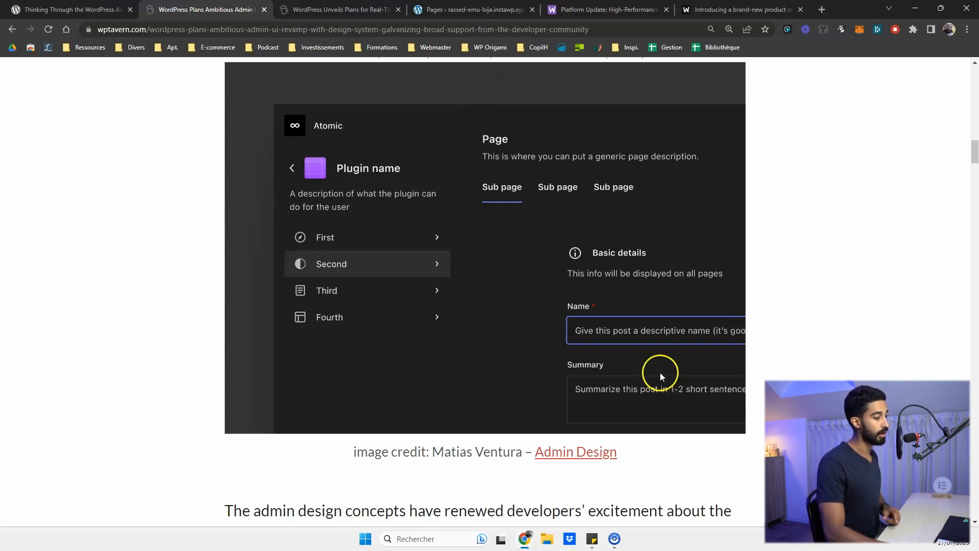
pyautogui.moveTo(574, 210)
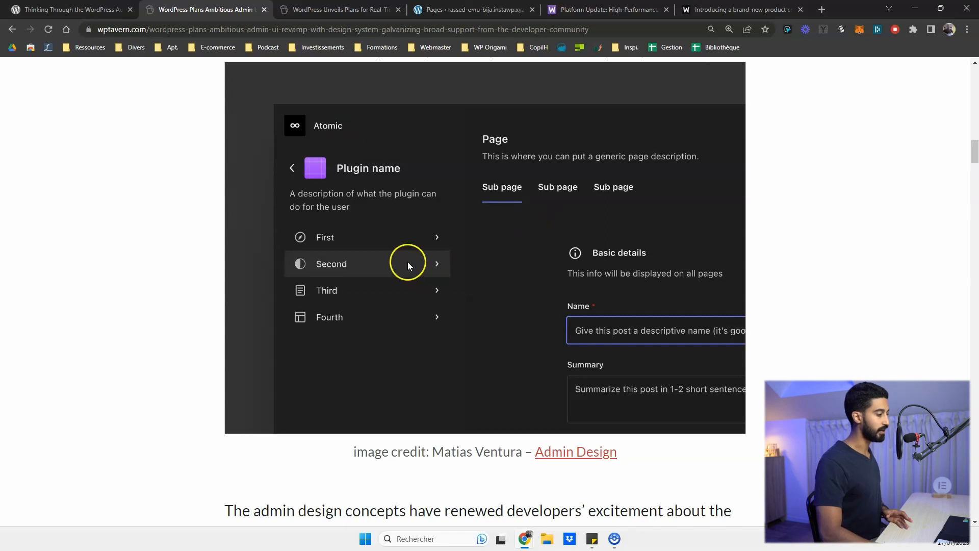
pyautogui.moveTo(335, 241)
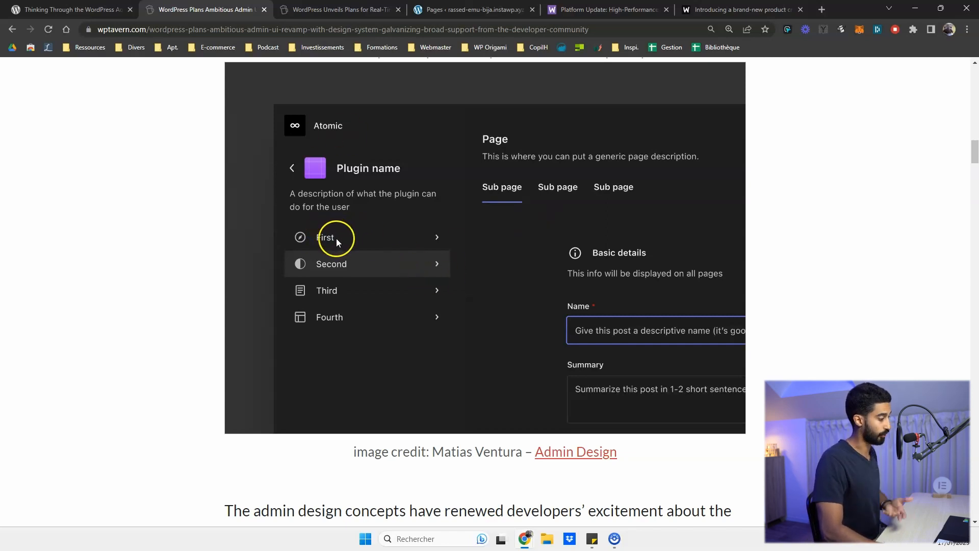
pyautogui.moveTo(273, 174)
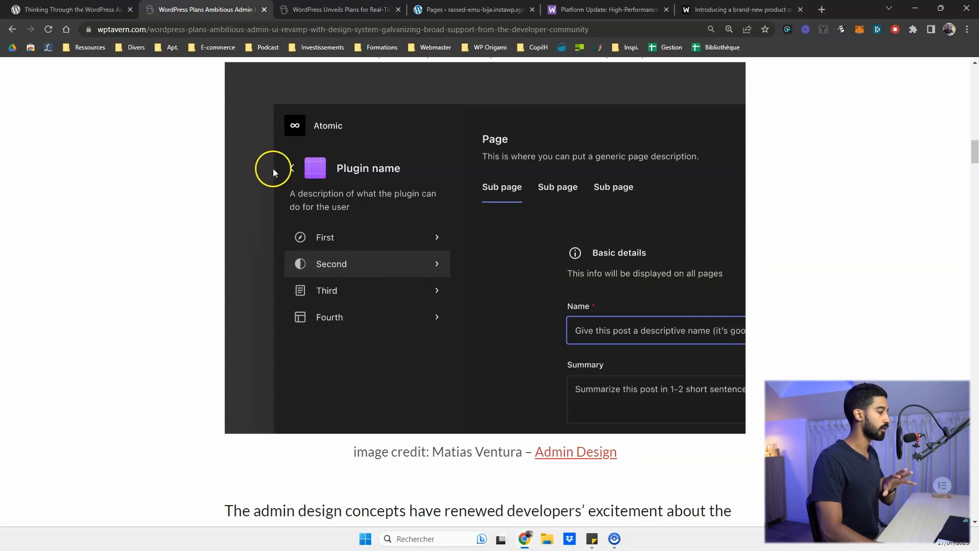
pyautogui.scroll(-3)
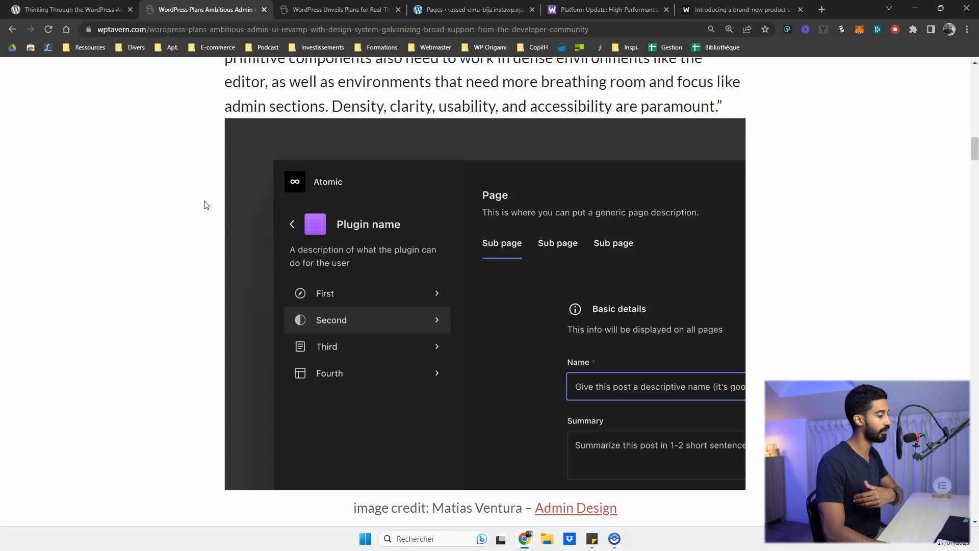
# - Switch to the admin experience proposal post and scroll through it
pyautogui.click(68, 9)
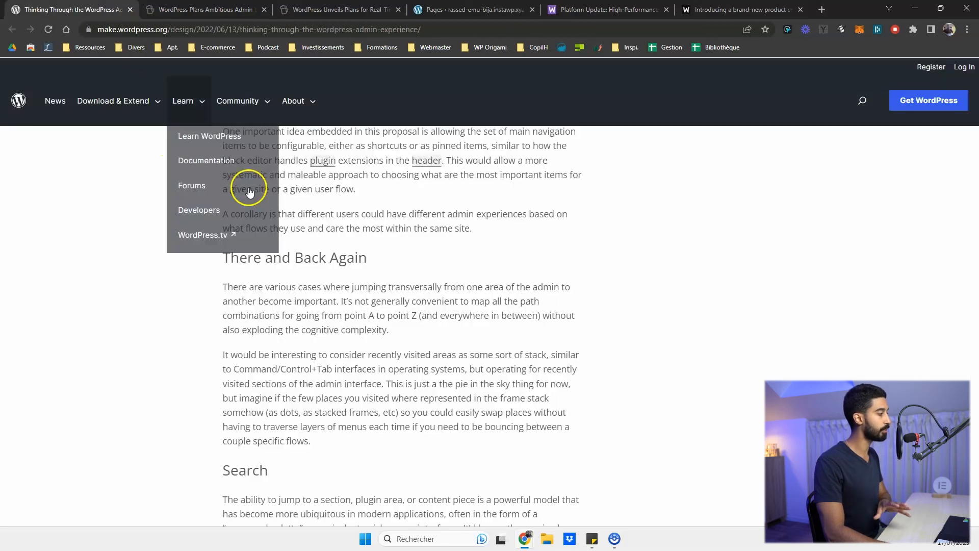
pyautogui.scroll(-3)
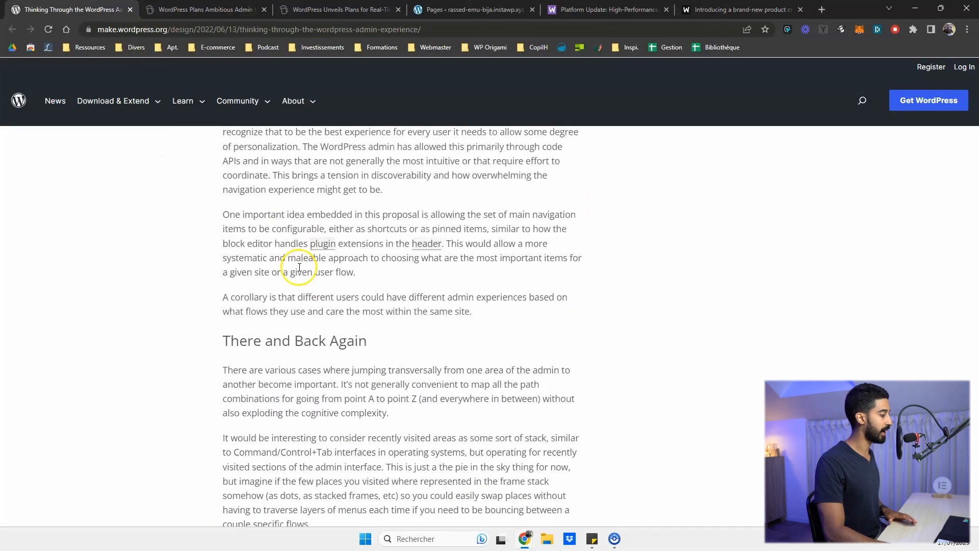
pyautogui.scroll(-3)
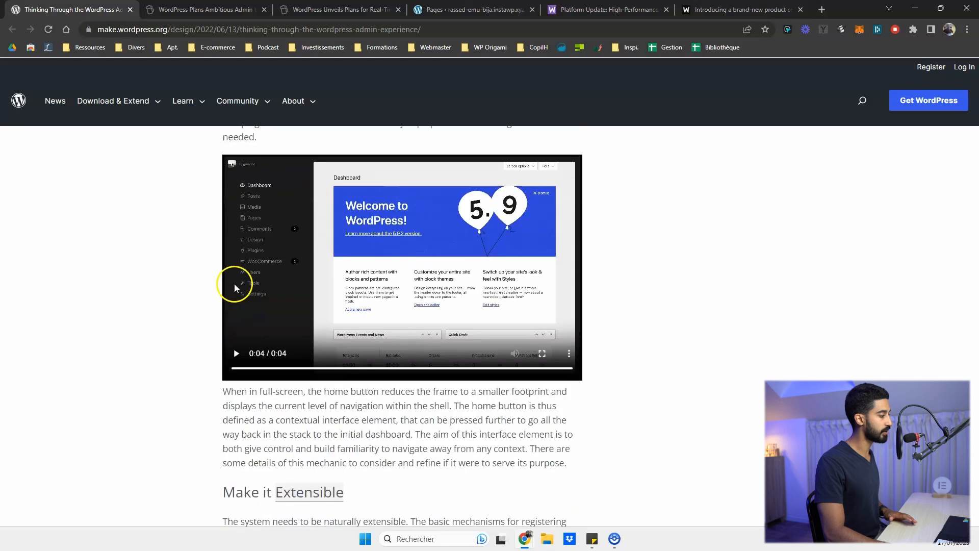
pyautogui.scroll(-3)
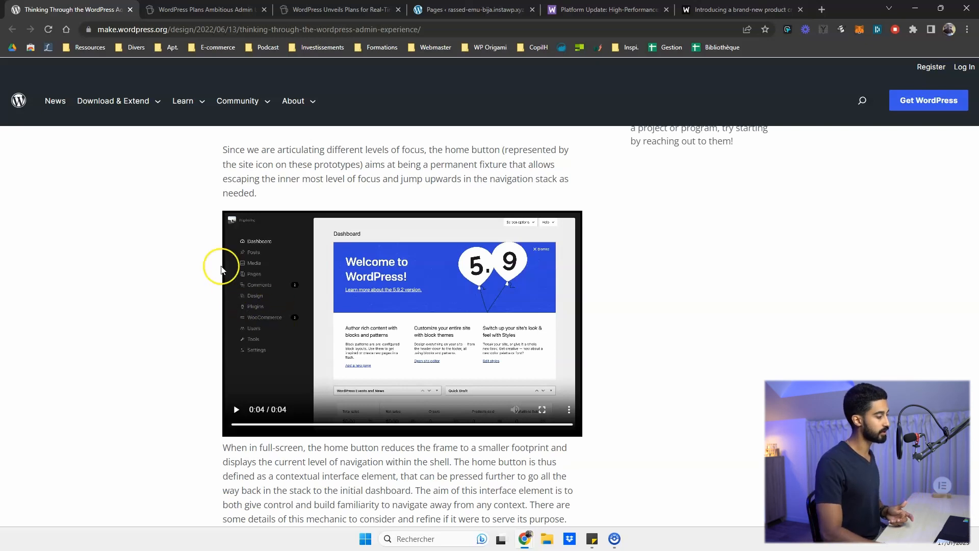
# - Flip between the admin redesign tabs, then switch to the real-time collaboration plans article
pyautogui.click(206, 9)
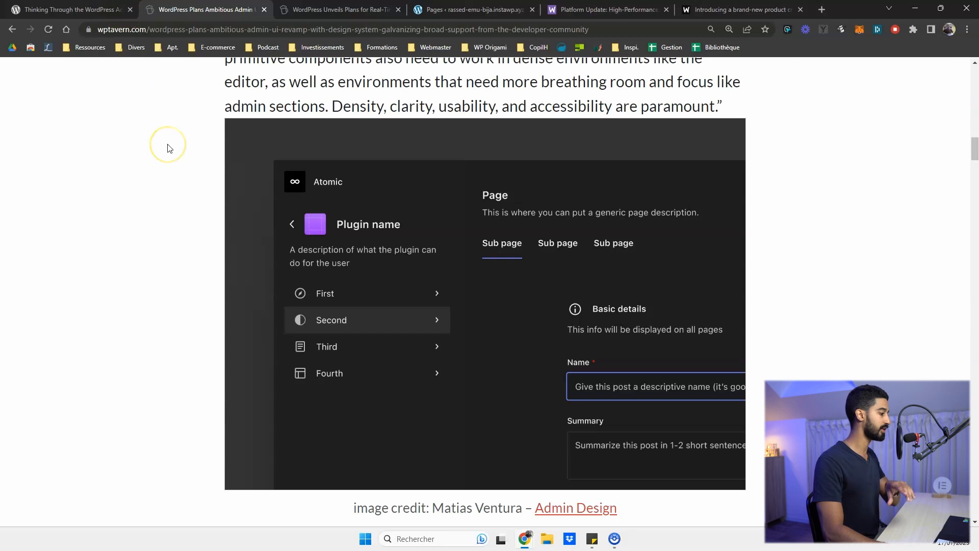
pyautogui.click(69, 9)
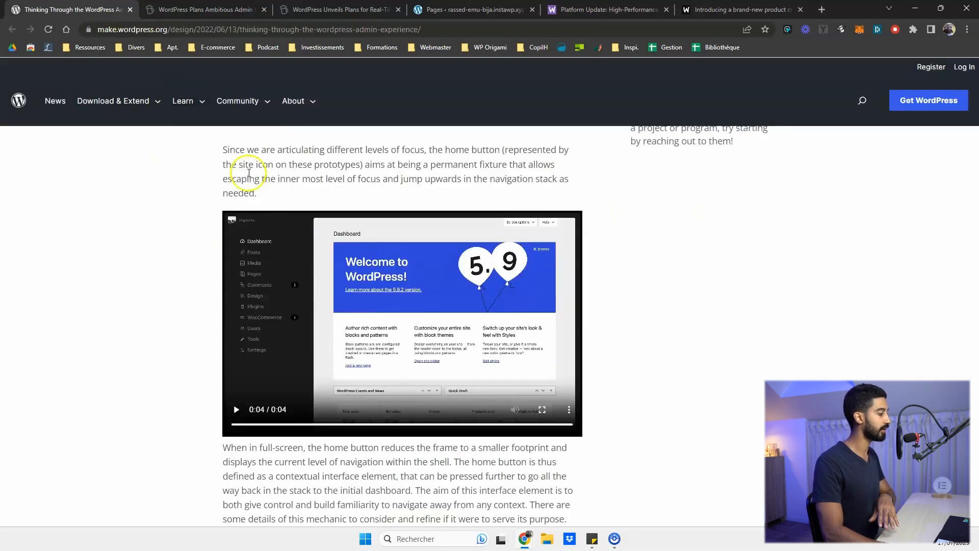
pyautogui.moveTo(139, 313)
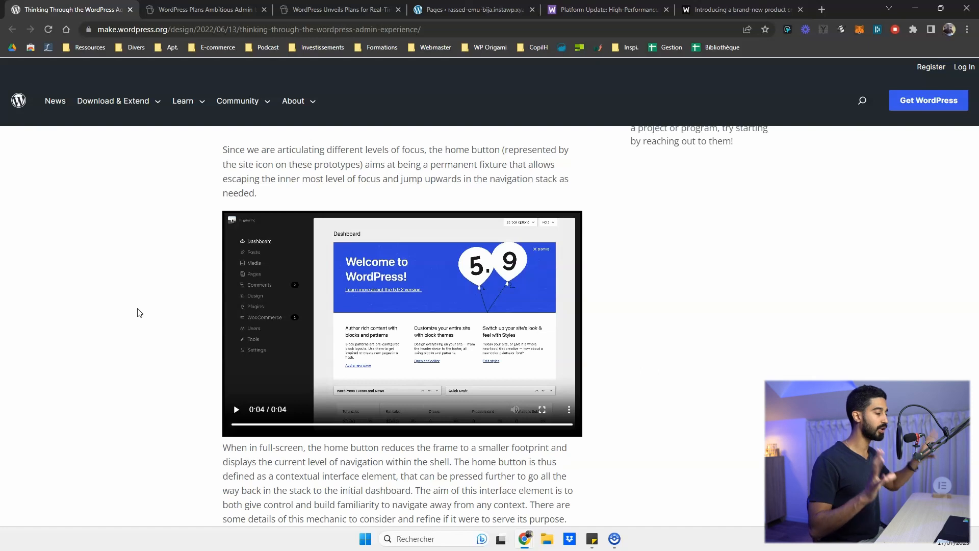
pyautogui.click(339, 9)
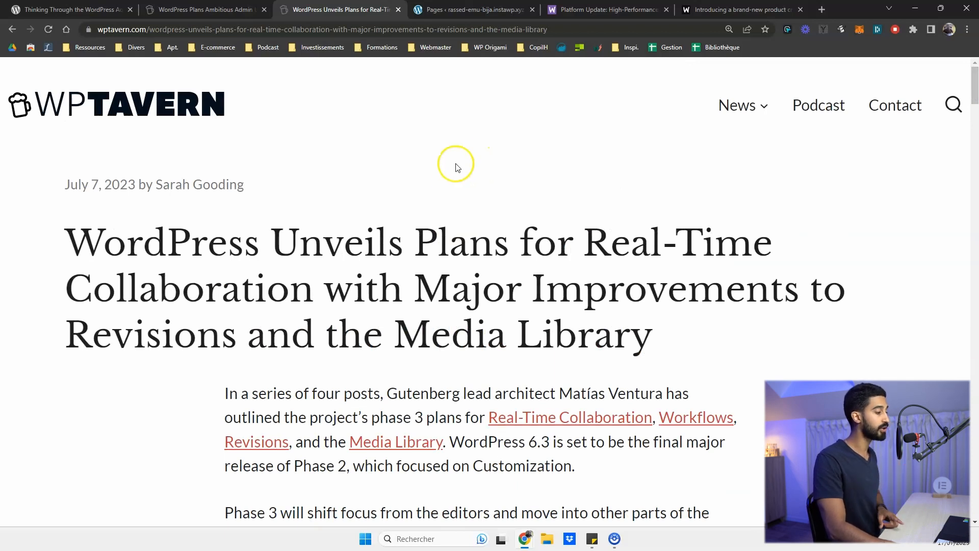
# - Read down the collaboration article into its Revisions section
pyautogui.scroll(-3)
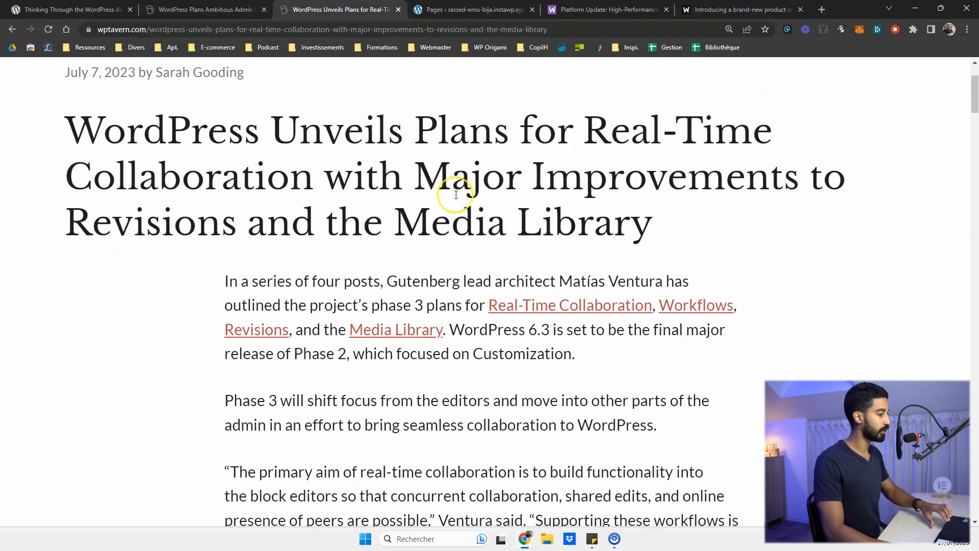
pyautogui.scroll(-3)
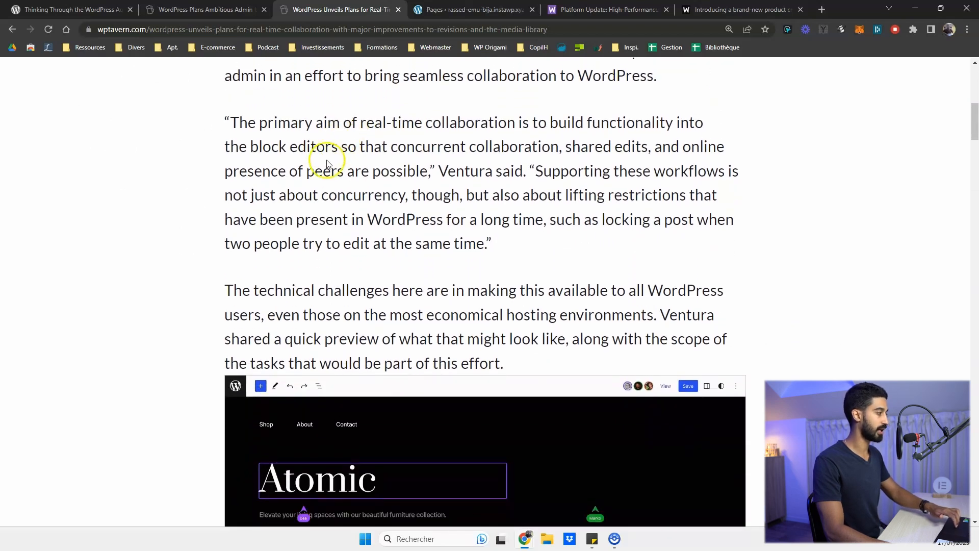
pyautogui.scroll(-3)
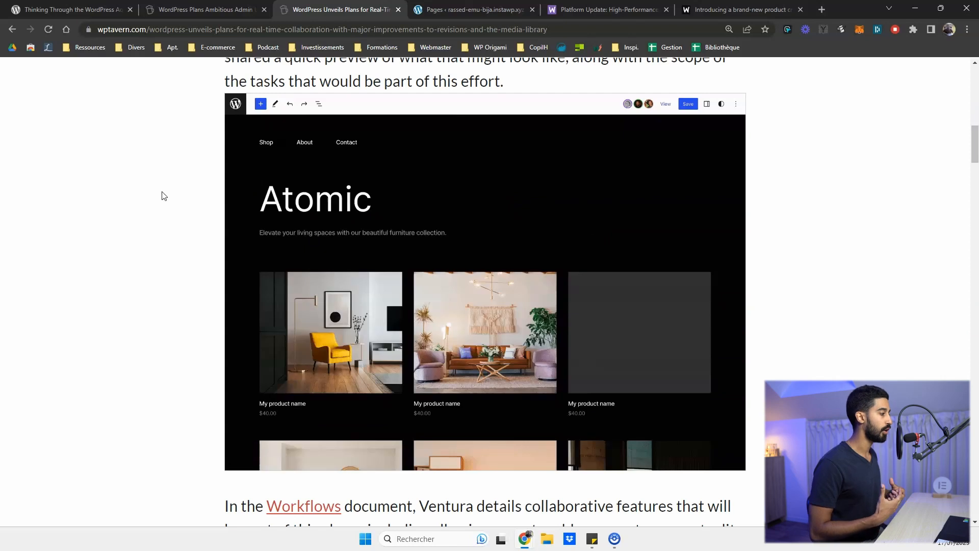
pyautogui.click(316, 198)
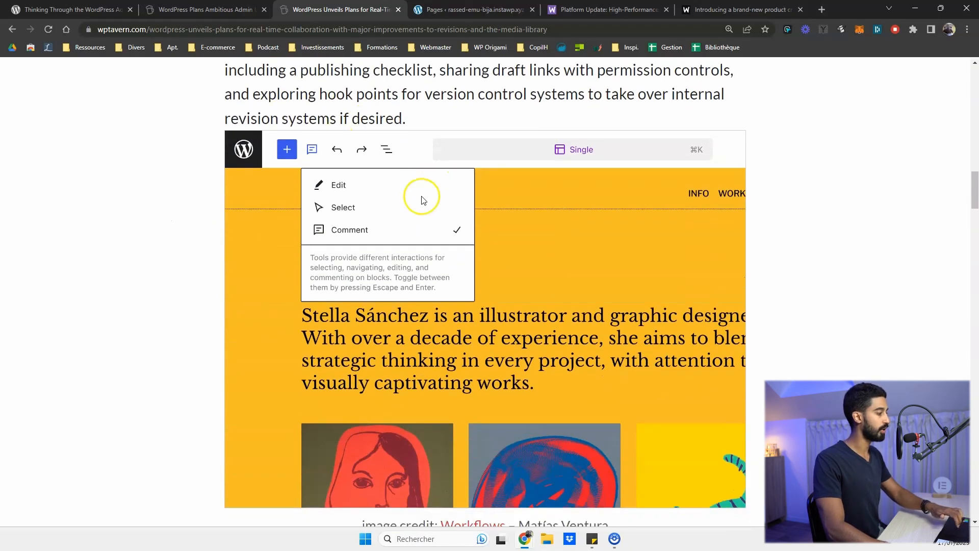
pyautogui.moveTo(323, 221)
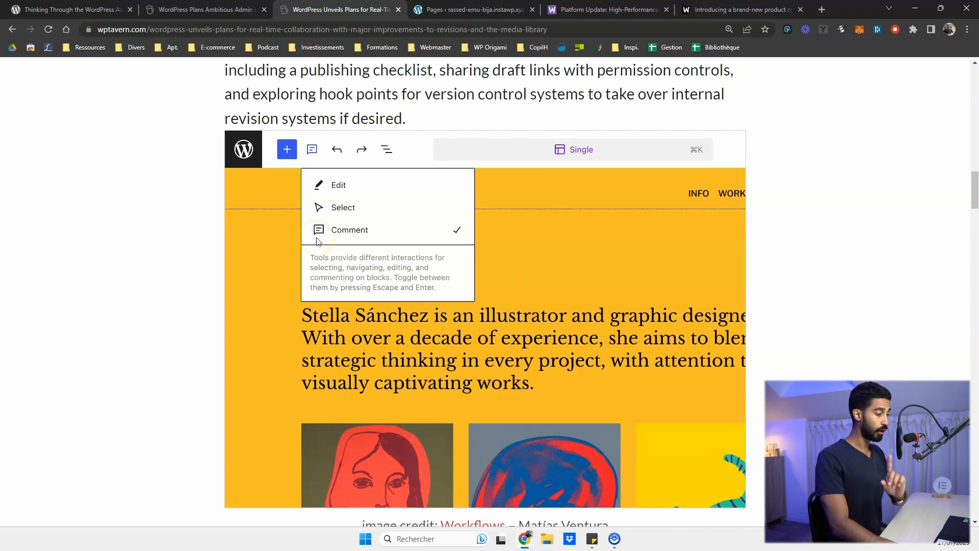
pyautogui.moveTo(271, 200)
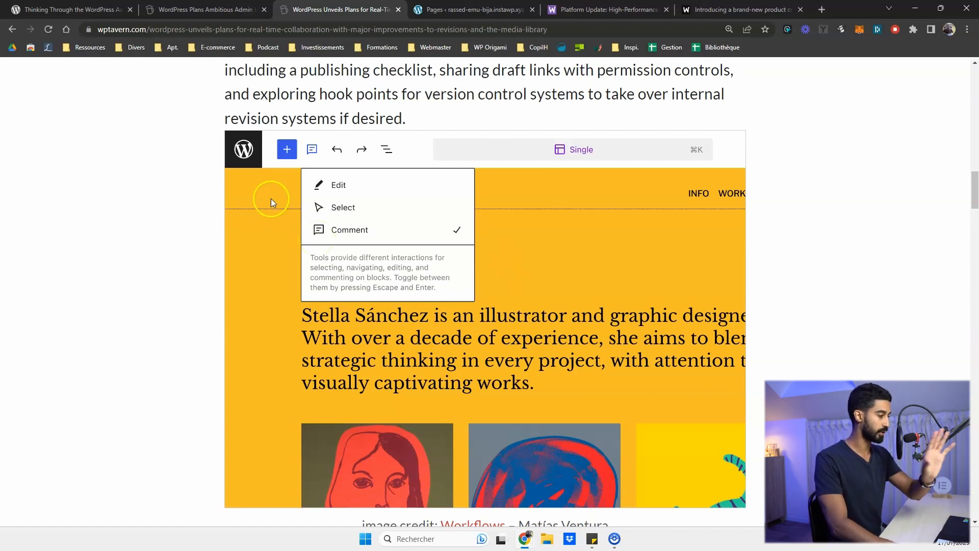
# - Continue to the Media Library section, then switch to the test site's Pages list in WordPress admin
pyautogui.scroll(-3)
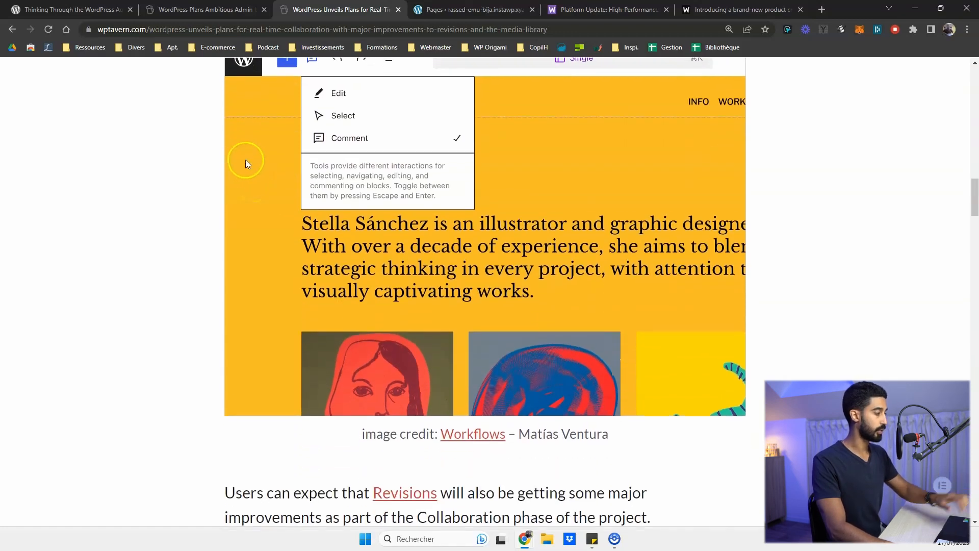
pyautogui.scroll(-3)
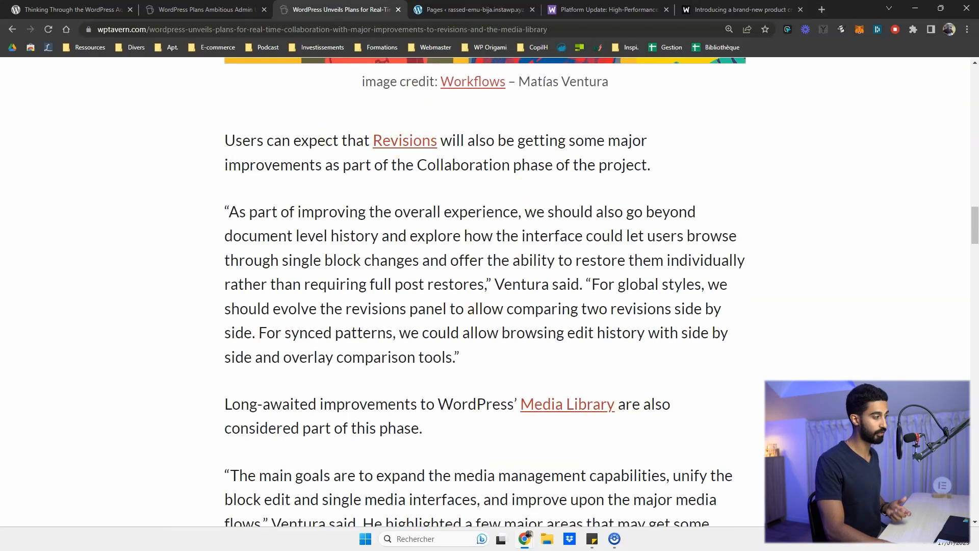
pyautogui.click(471, 9)
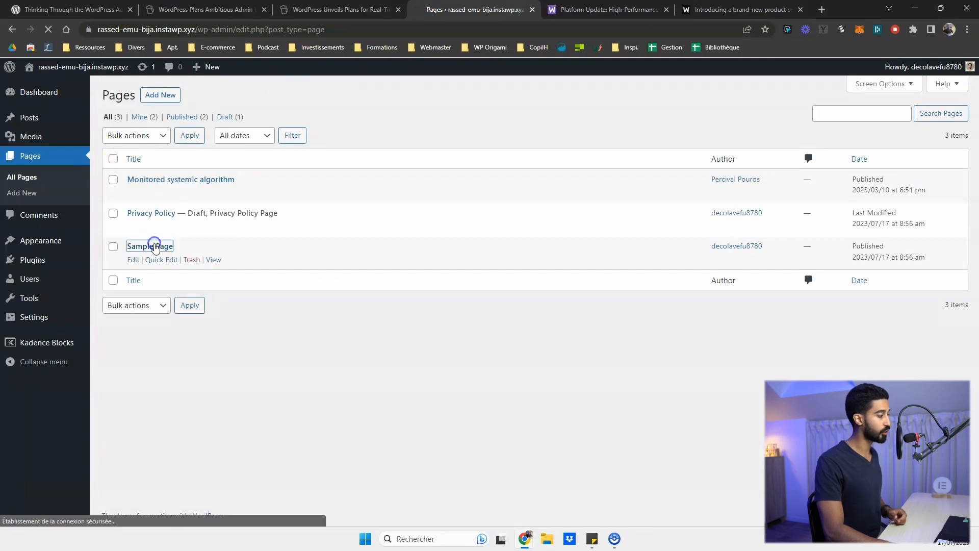
# - Edit the Sample Page and bring up its revision history
pyautogui.click(149, 246)
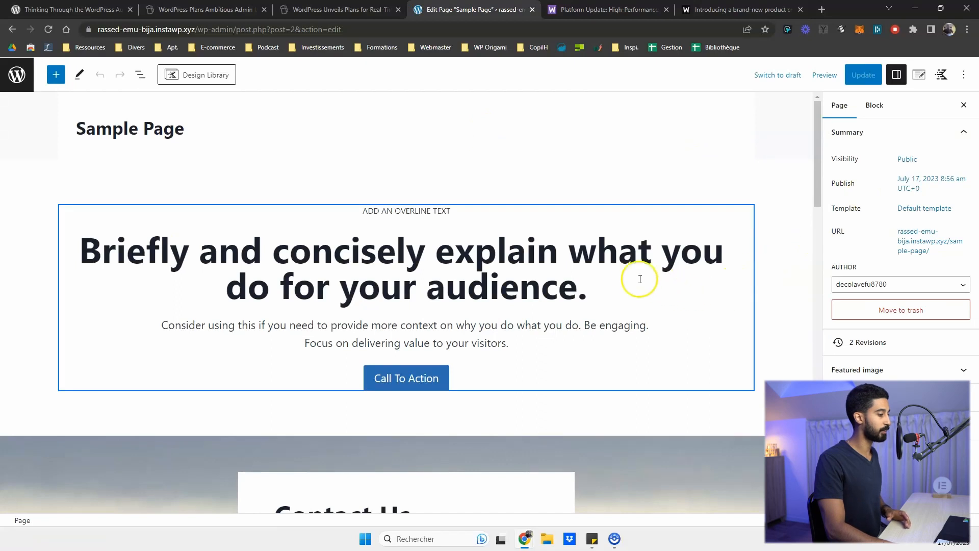
pyautogui.scroll(-3)
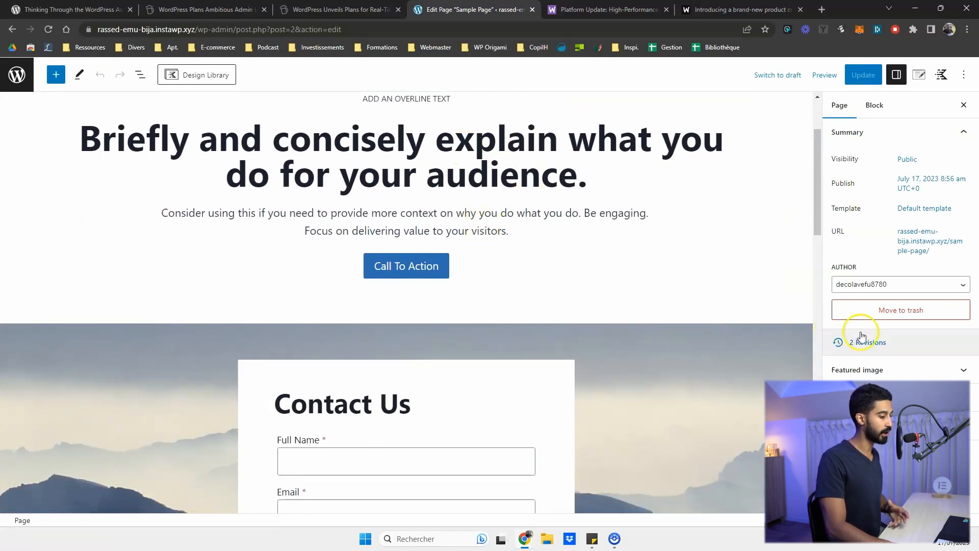
pyautogui.click(867, 342)
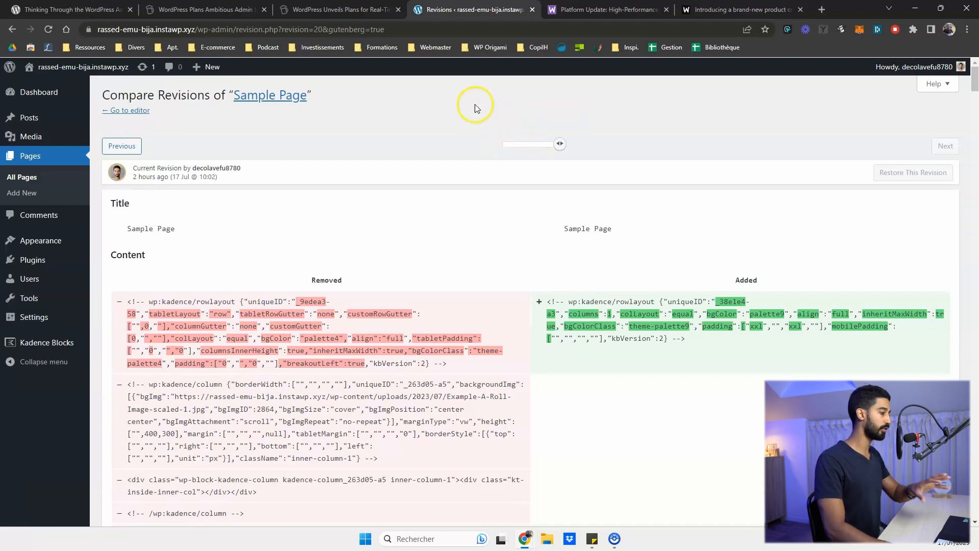
# - Step the slider back to the earliest revision showing the added title and content
pyautogui.moveTo(558, 144); pyautogui.dragTo(514, 144)
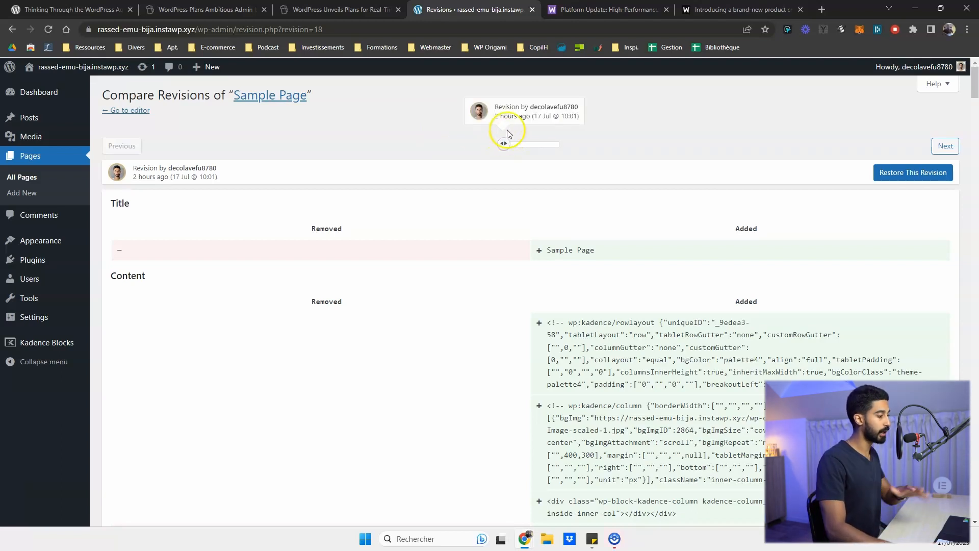
pyautogui.scroll(-3)
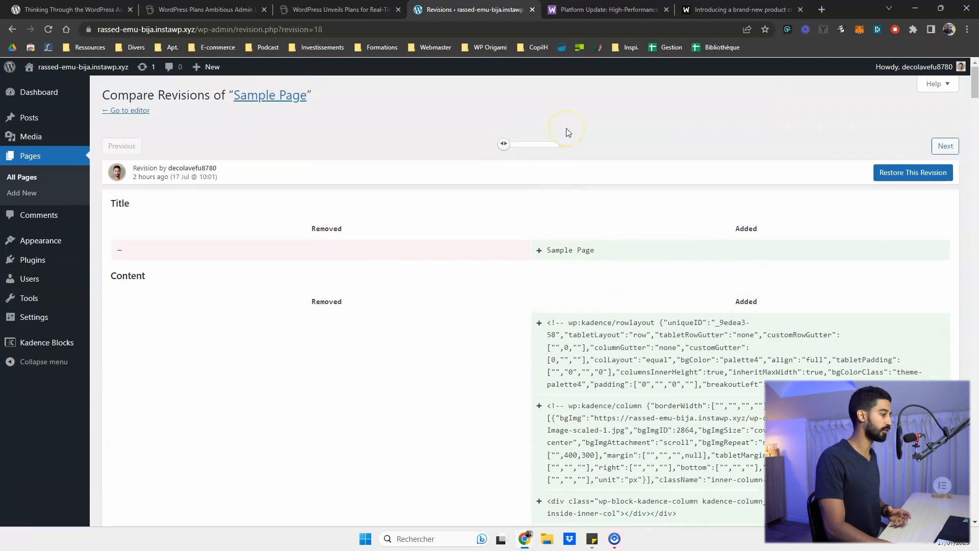
pyautogui.click(337, 9)
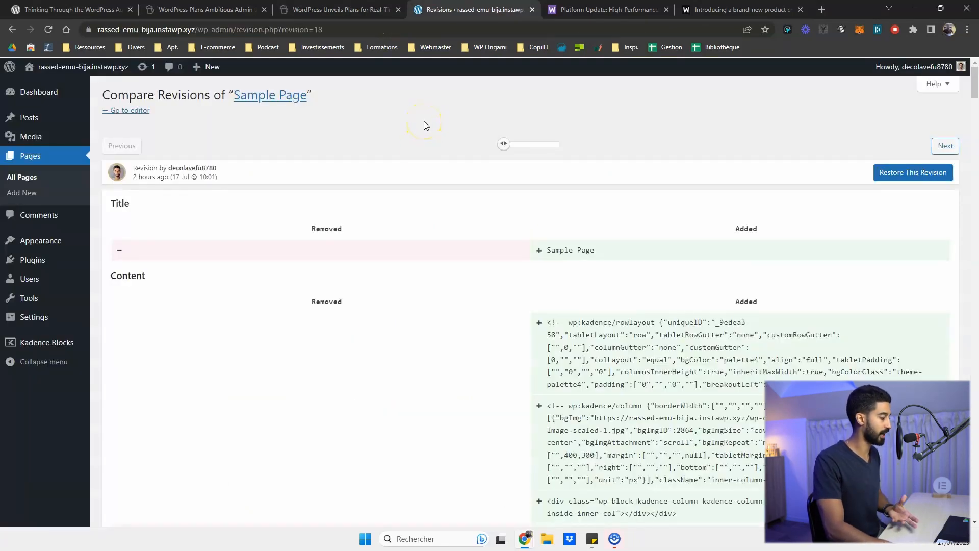
pyautogui.scroll(-3)
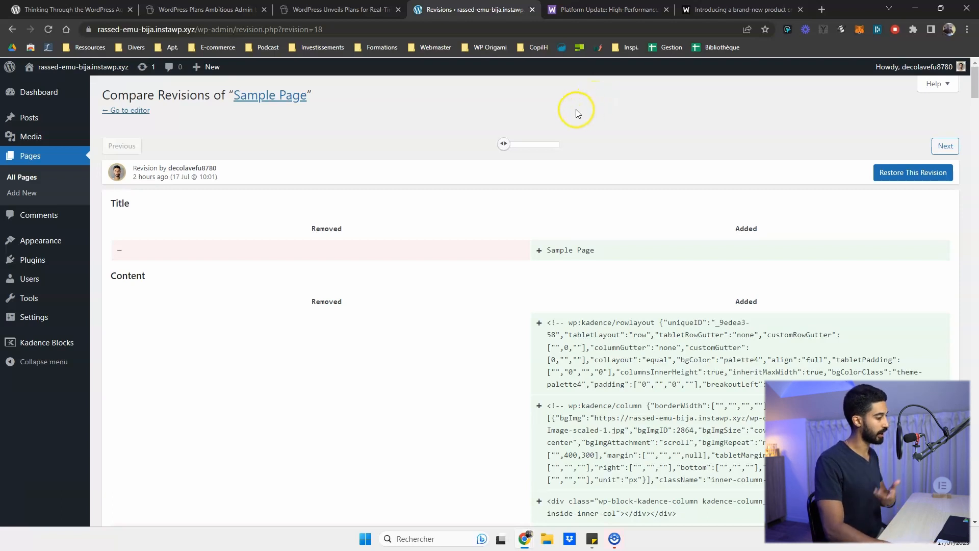
# - Reread the WP Tavern Revisions and Media Library quotes, then switch to the WooCommerce HPOS announcement
pyautogui.click(338, 9)
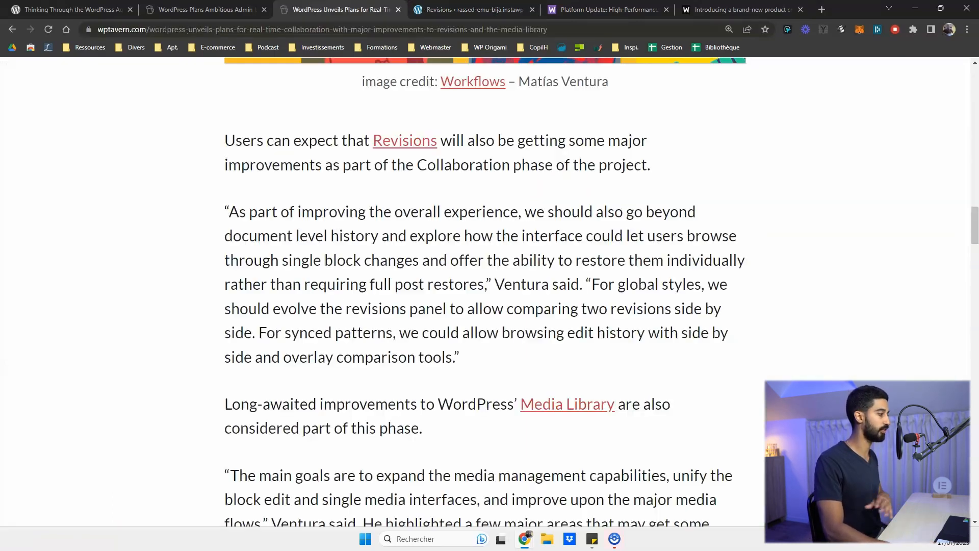
pyautogui.scroll(-3)
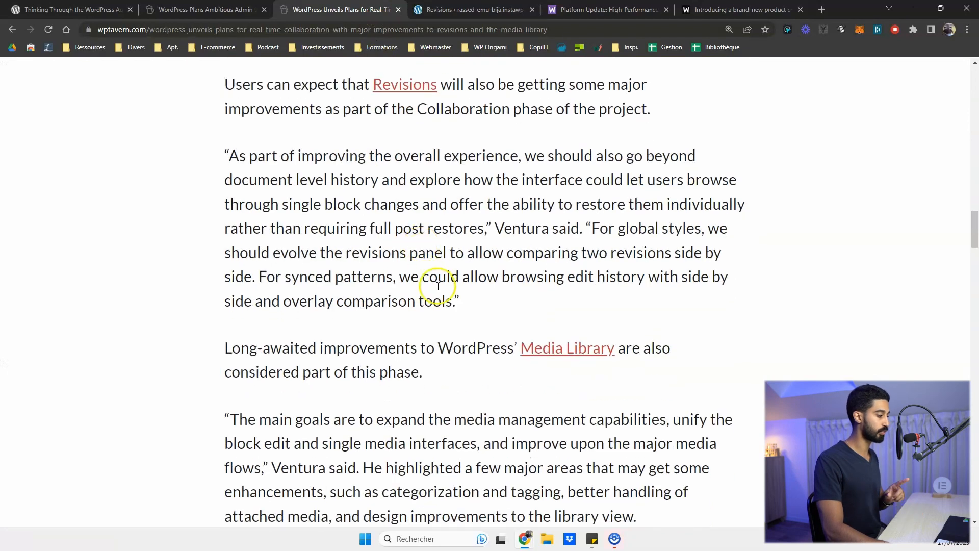
pyautogui.scroll(-3)
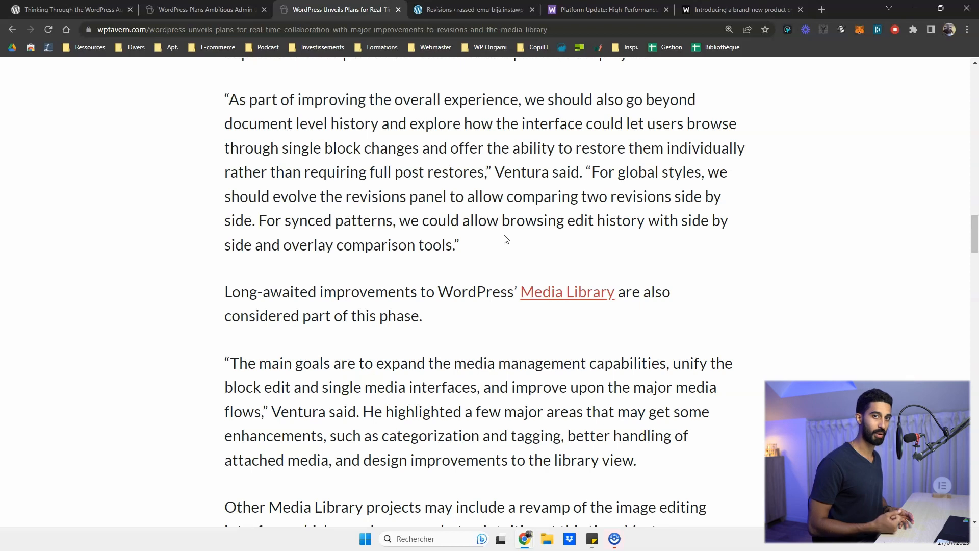
pyautogui.click(605, 9)
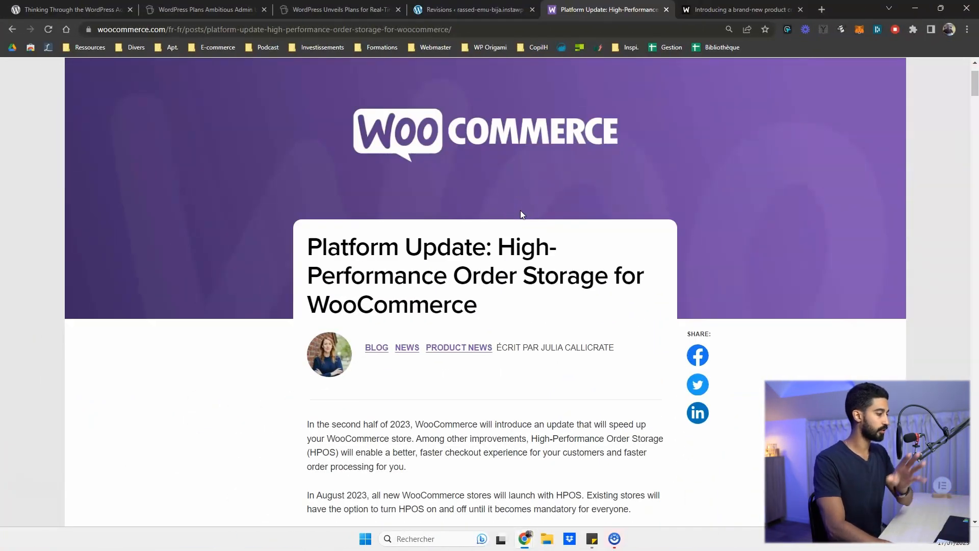
pyautogui.scroll(-3)
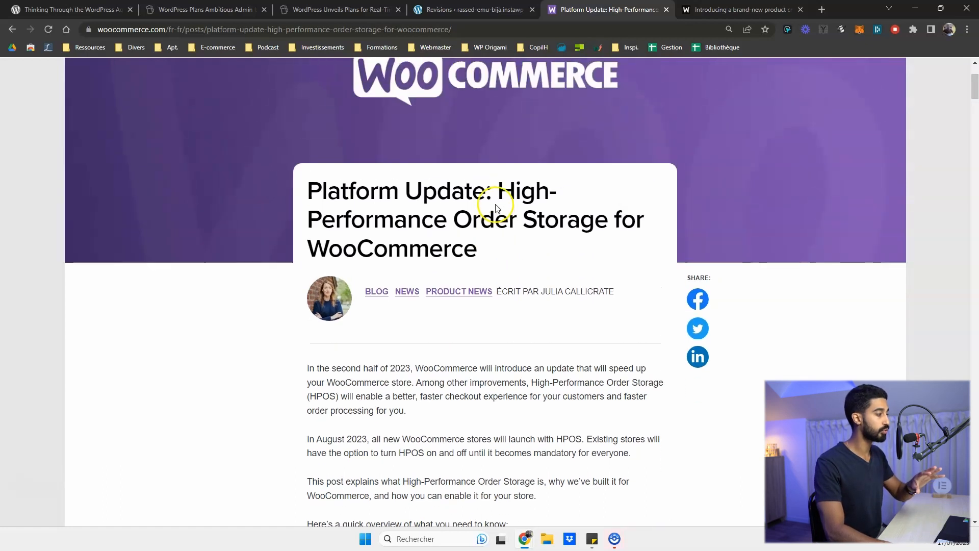
pyautogui.scroll(3)
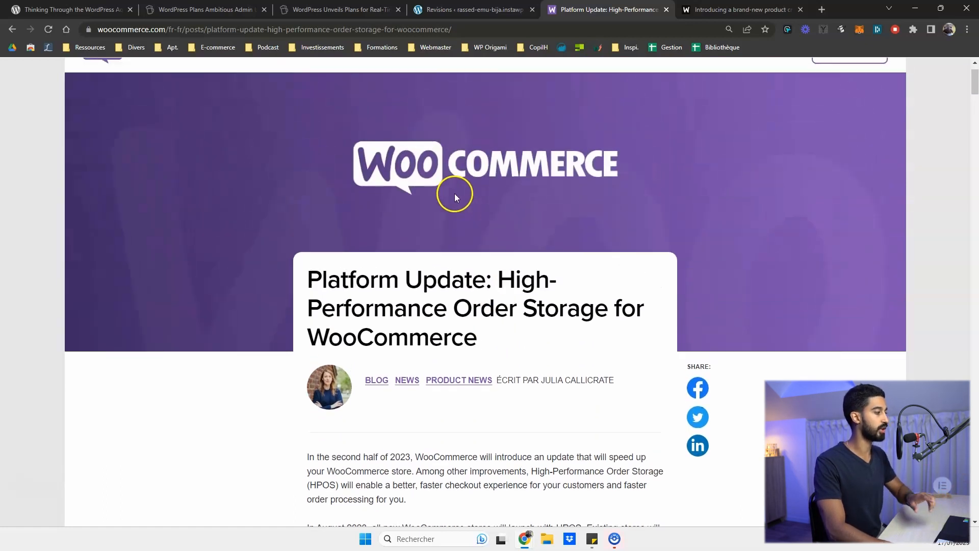
pyautogui.scroll(-3)
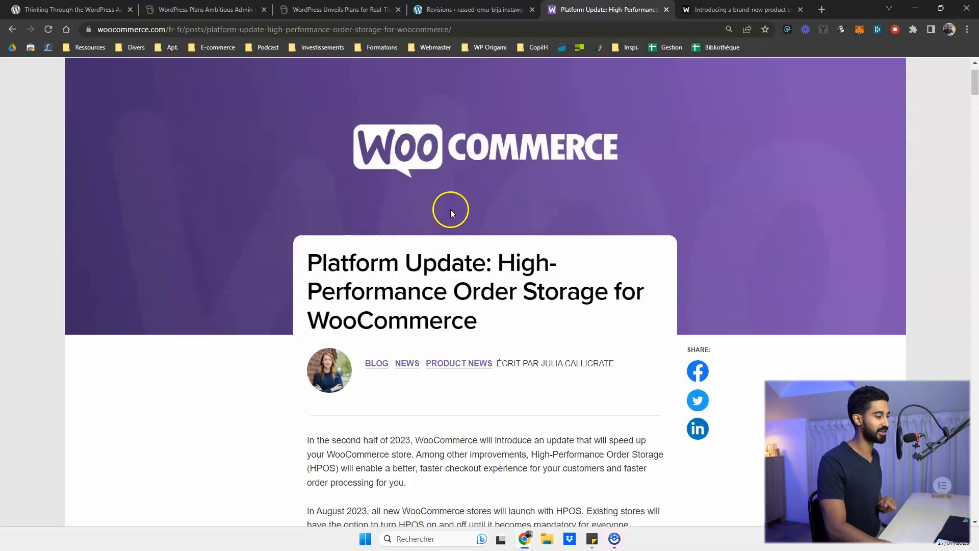
pyautogui.scroll(-3)
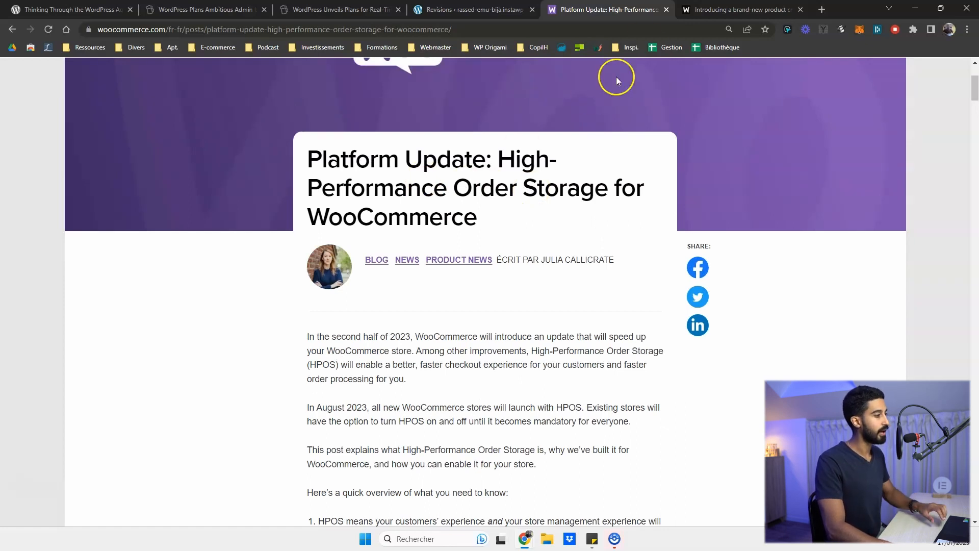
# - Glance at the admin experience design article, then return to the block-based product creation post
pyautogui.click(741, 9)
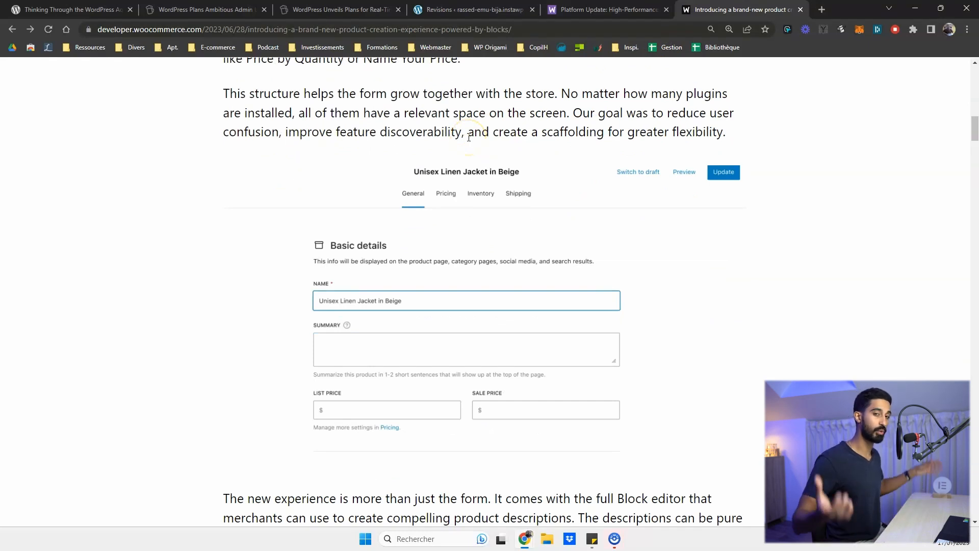
pyautogui.click(69, 9)
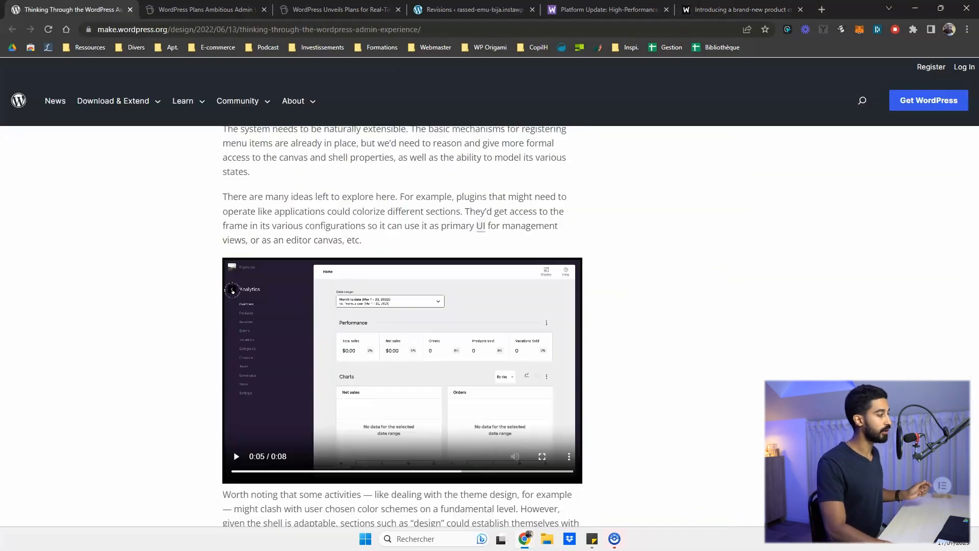
pyautogui.click(542, 456)
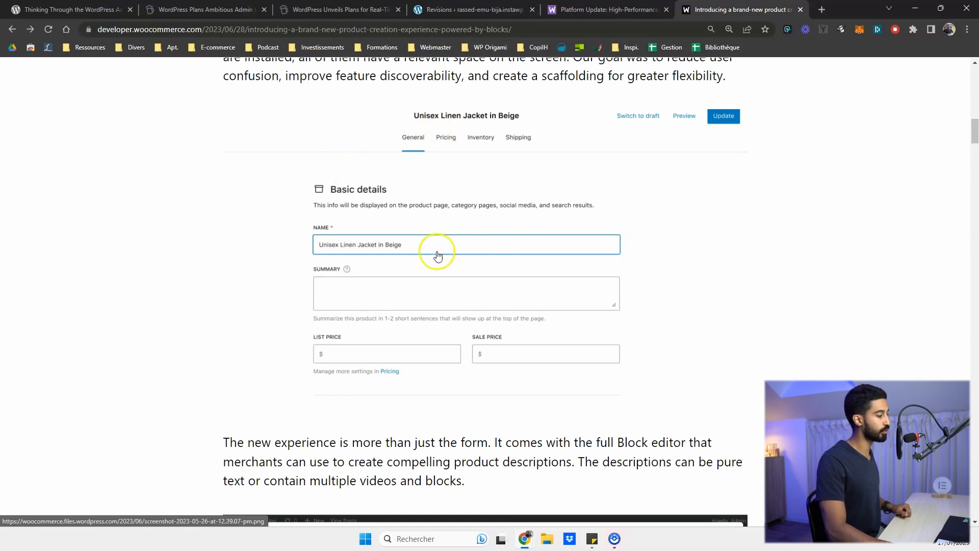
pyautogui.moveTo(363, 190)
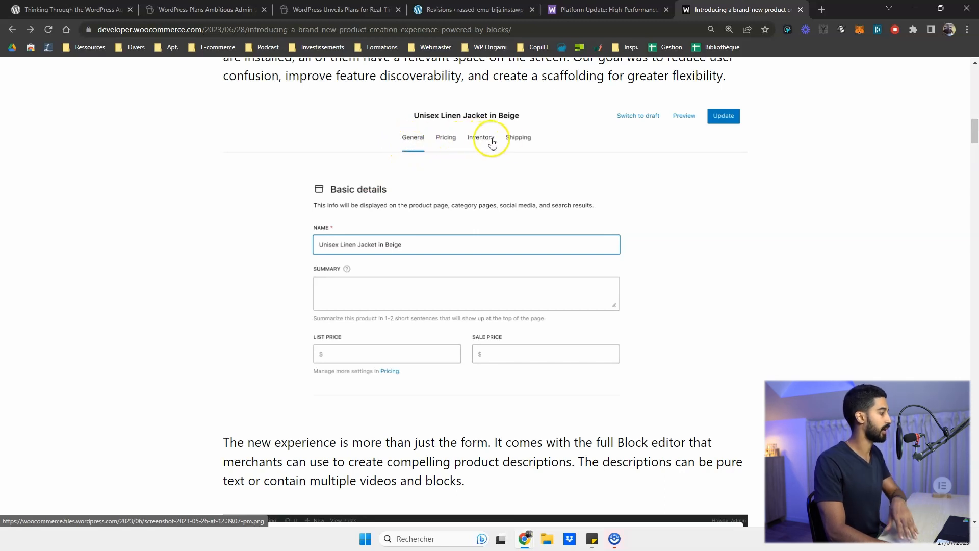
pyautogui.moveTo(518, 138)
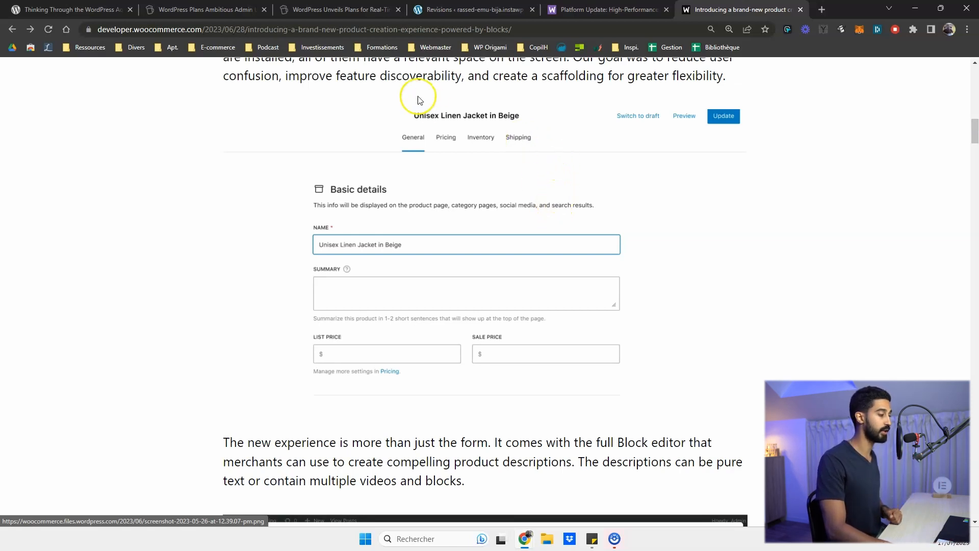
pyautogui.moveTo(456, 137)
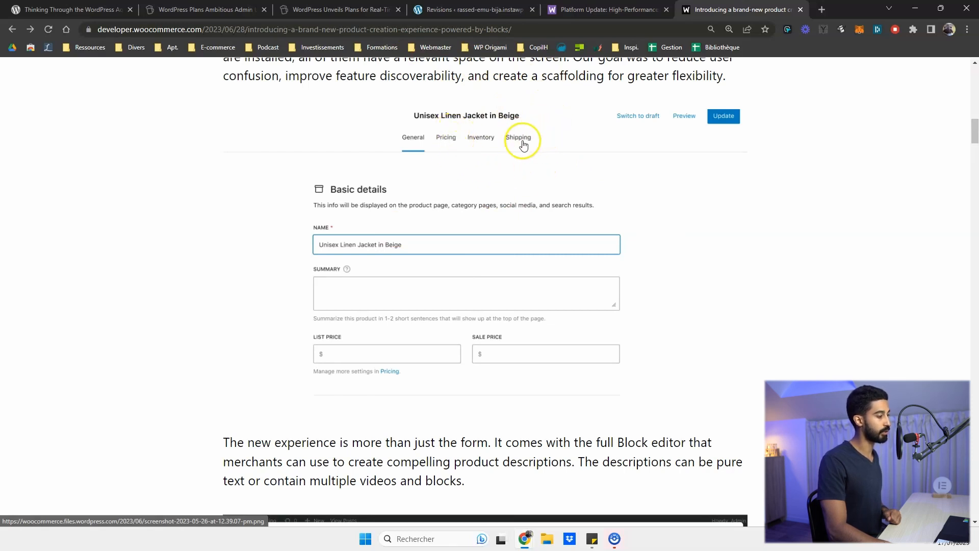
pyautogui.moveTo(553, 146)
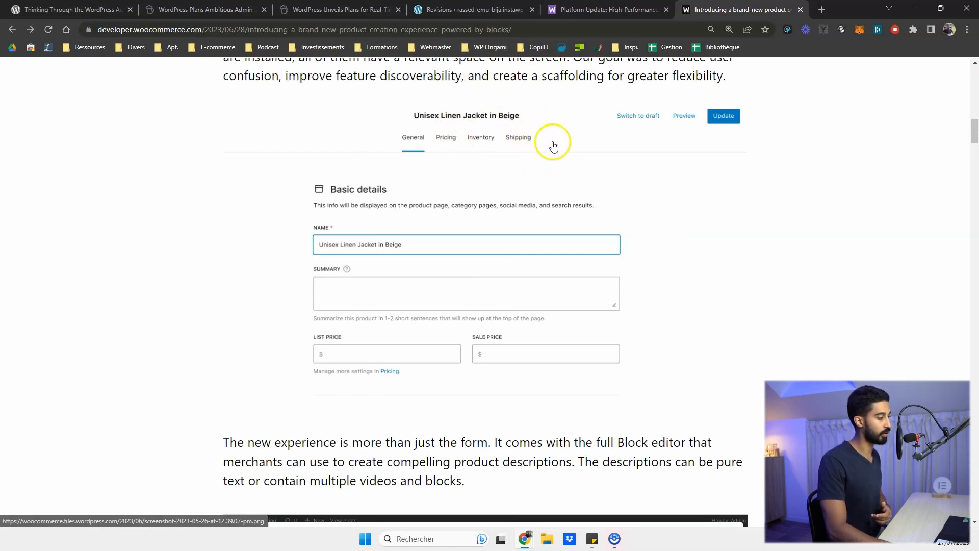
pyautogui.moveTo(462, 192)
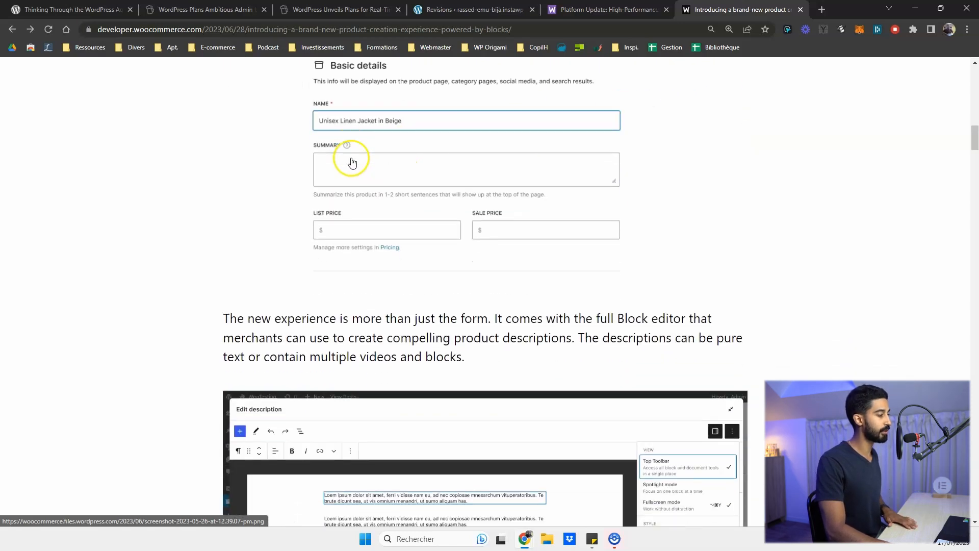
pyautogui.scroll(-3)
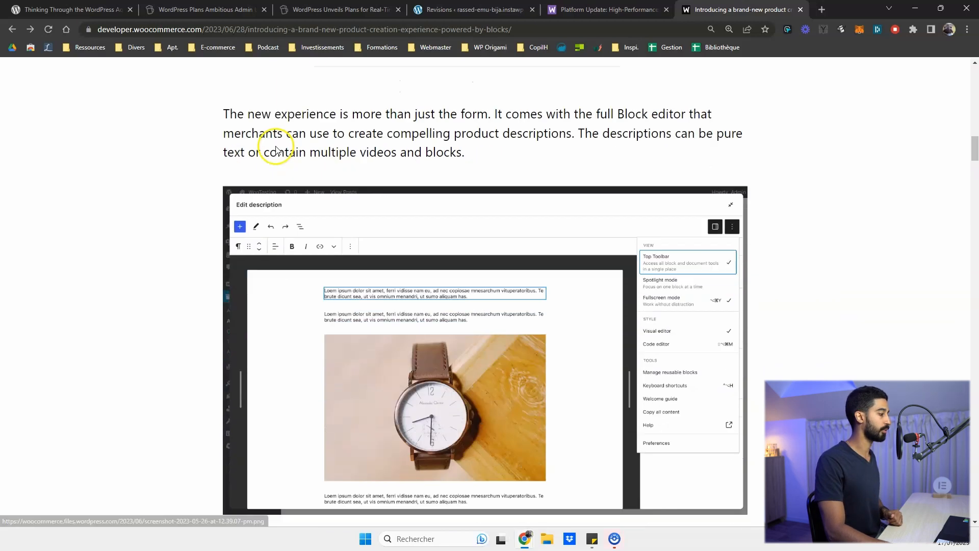
pyautogui.scroll(-3)
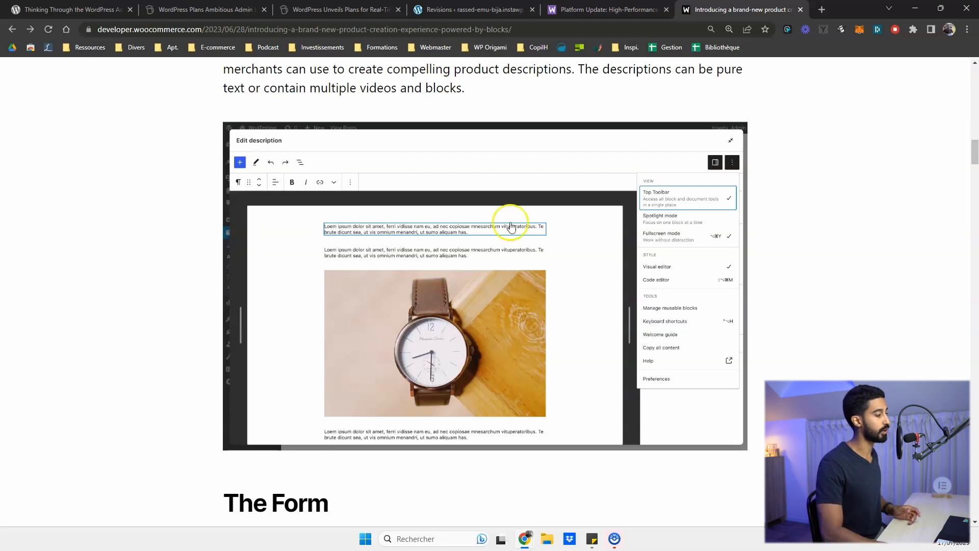
pyautogui.scroll(-3)
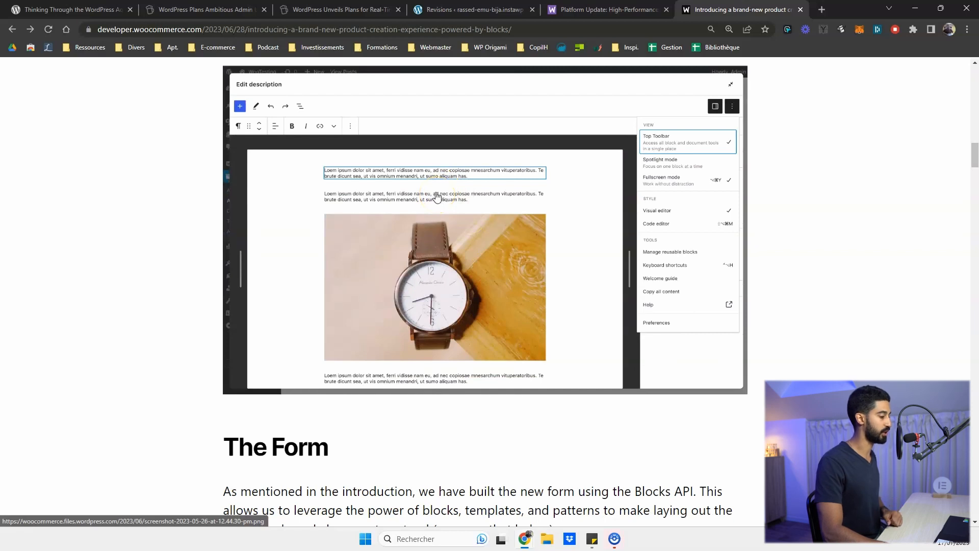
pyautogui.moveTo(718, 71)
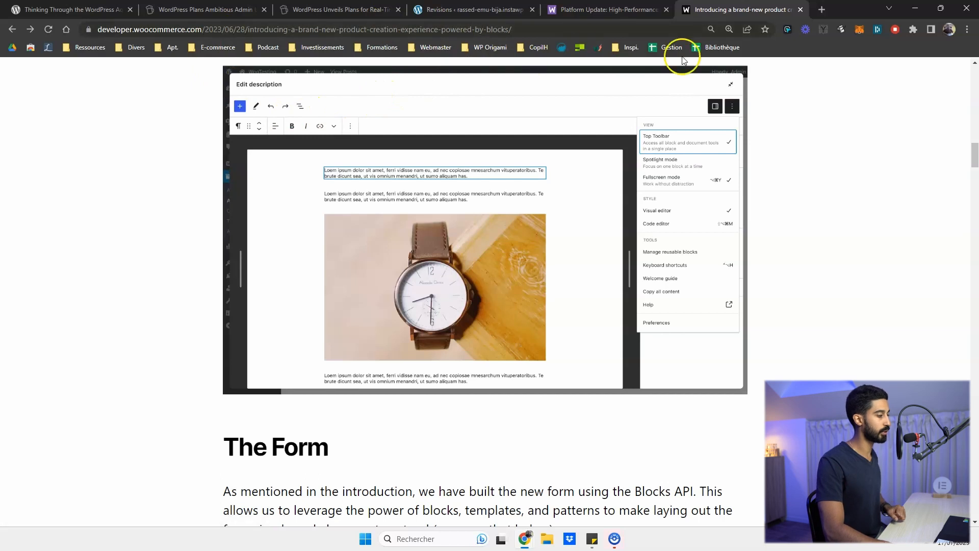
pyautogui.moveTo(749, 368)
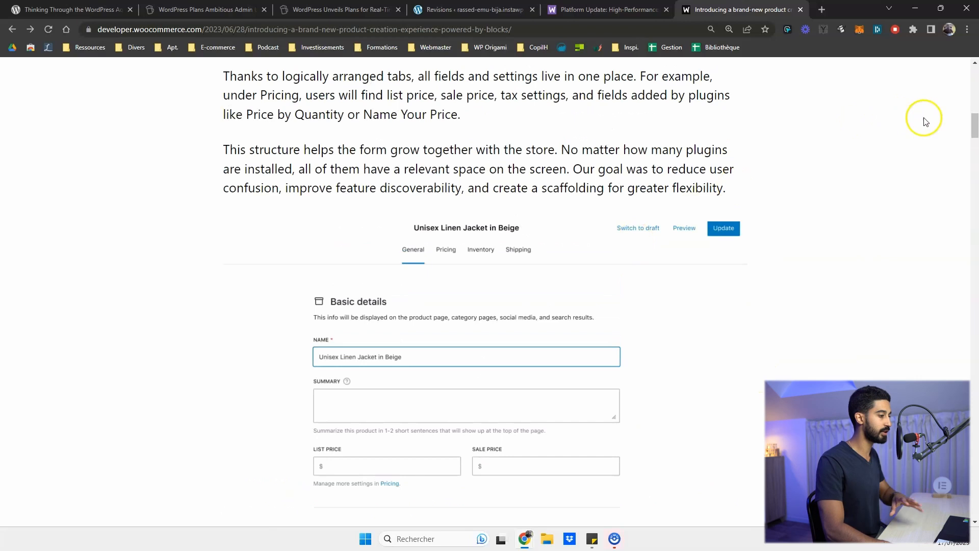
pyautogui.scroll(3)
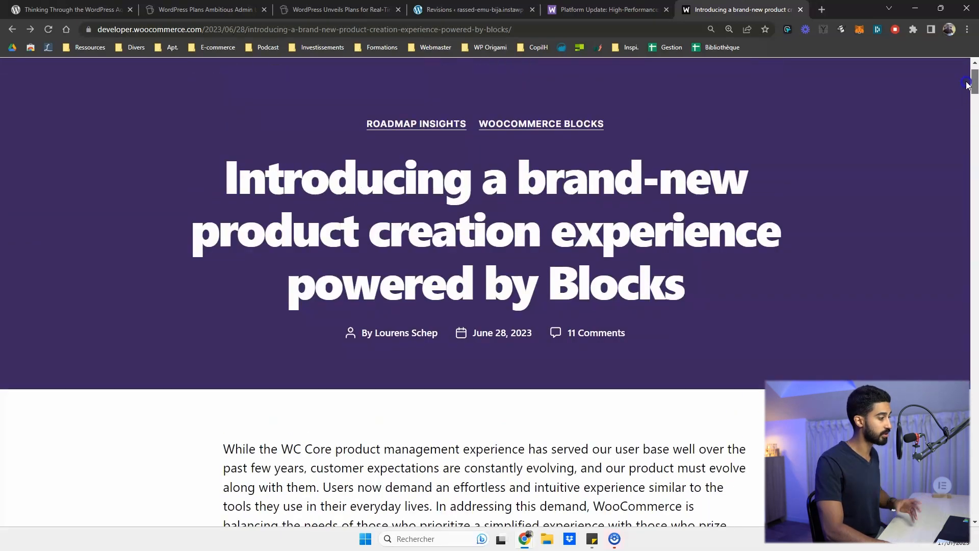